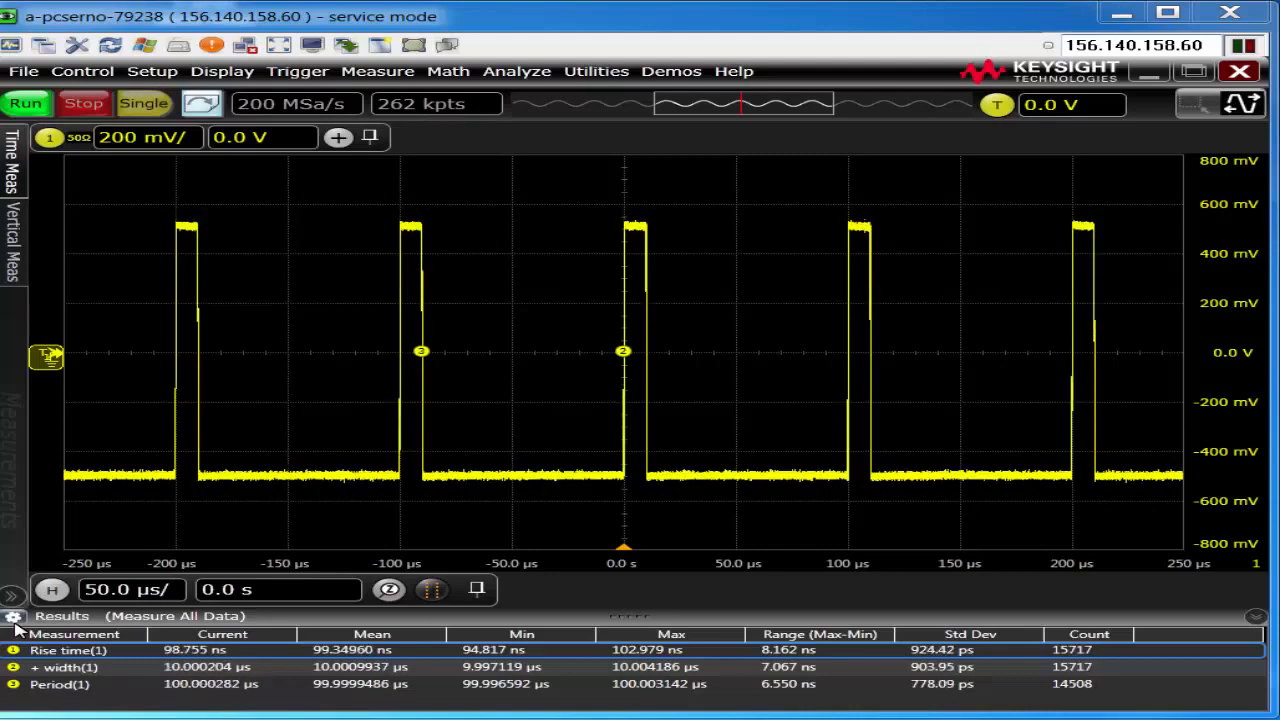
- Lower the manual analog memory depth from 262.144 kpts to 16.384 kpts in Acquisition settings
left_click(152, 72)
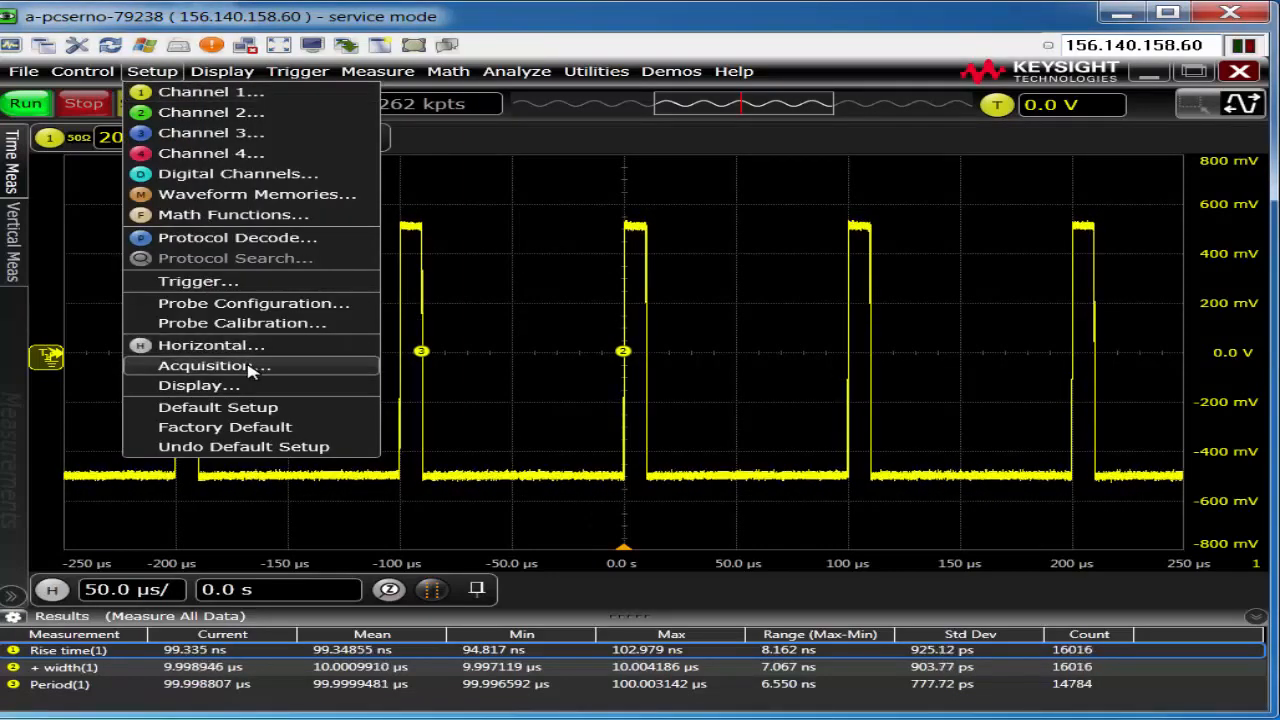
left_click(204, 364)
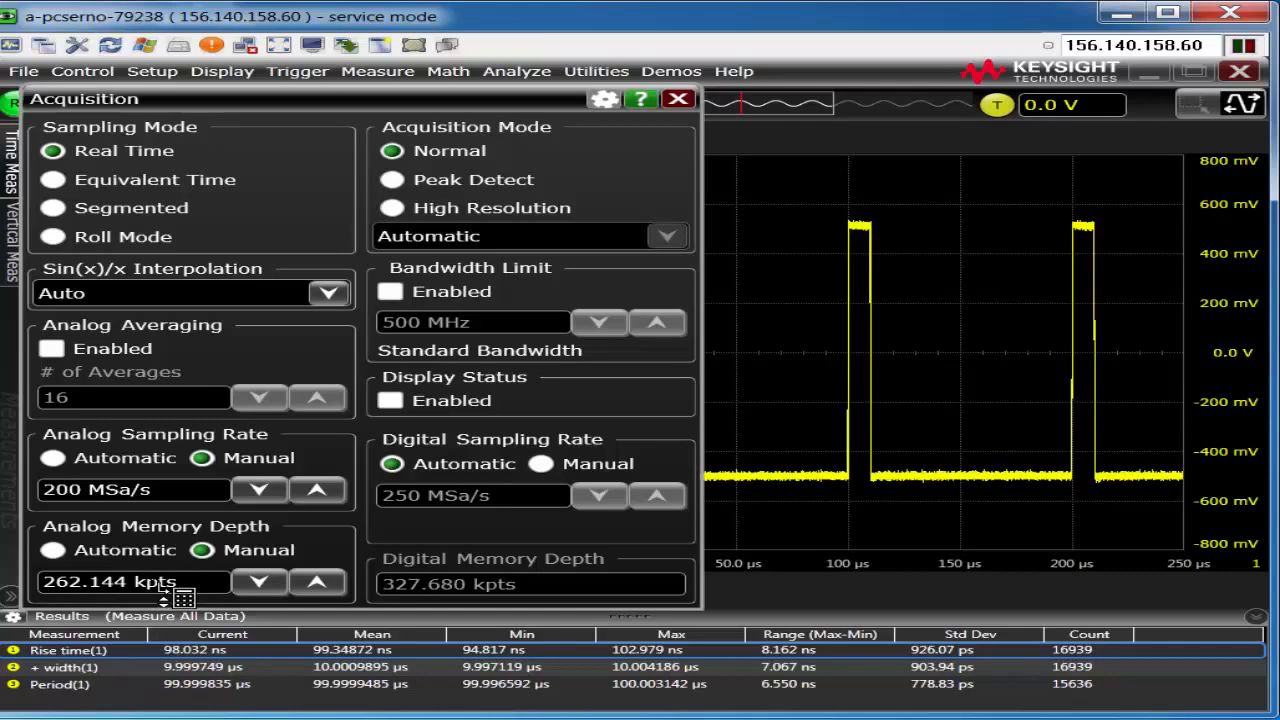
left_click(258, 580)
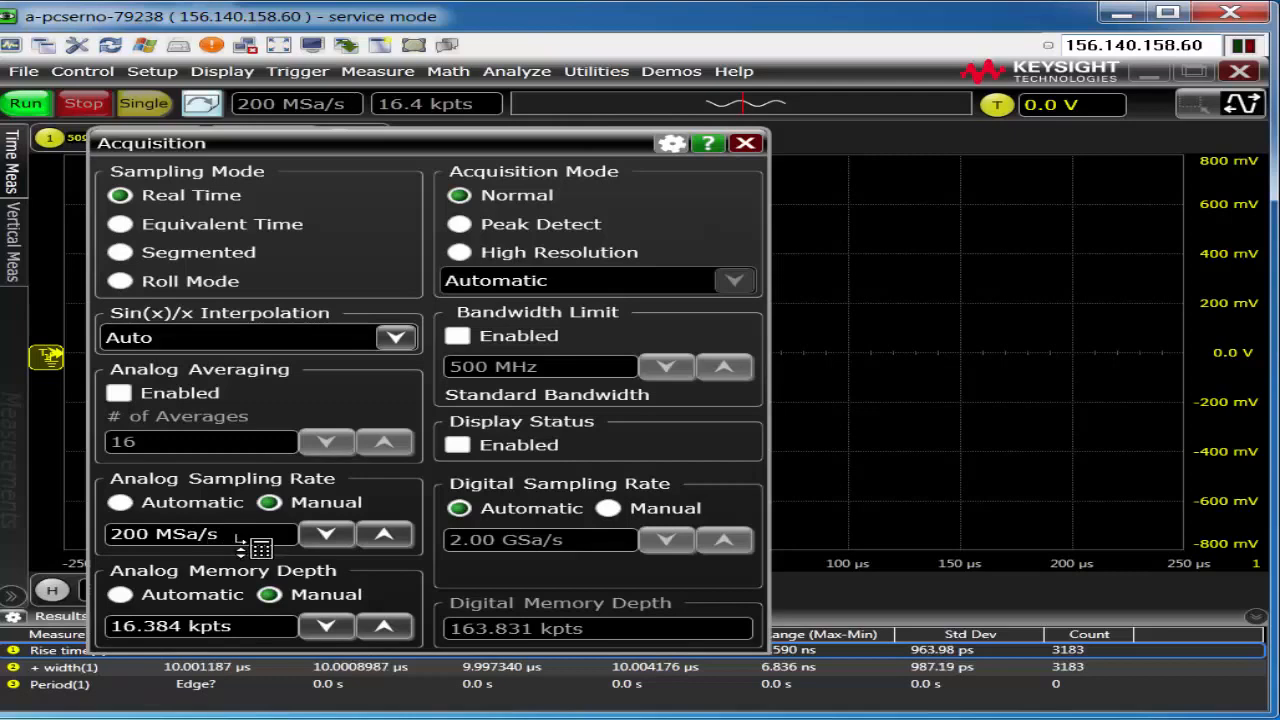
- Set the horizontal scale to 20.0 ns/div so one rising edge fills the screen
left_click(744, 142)
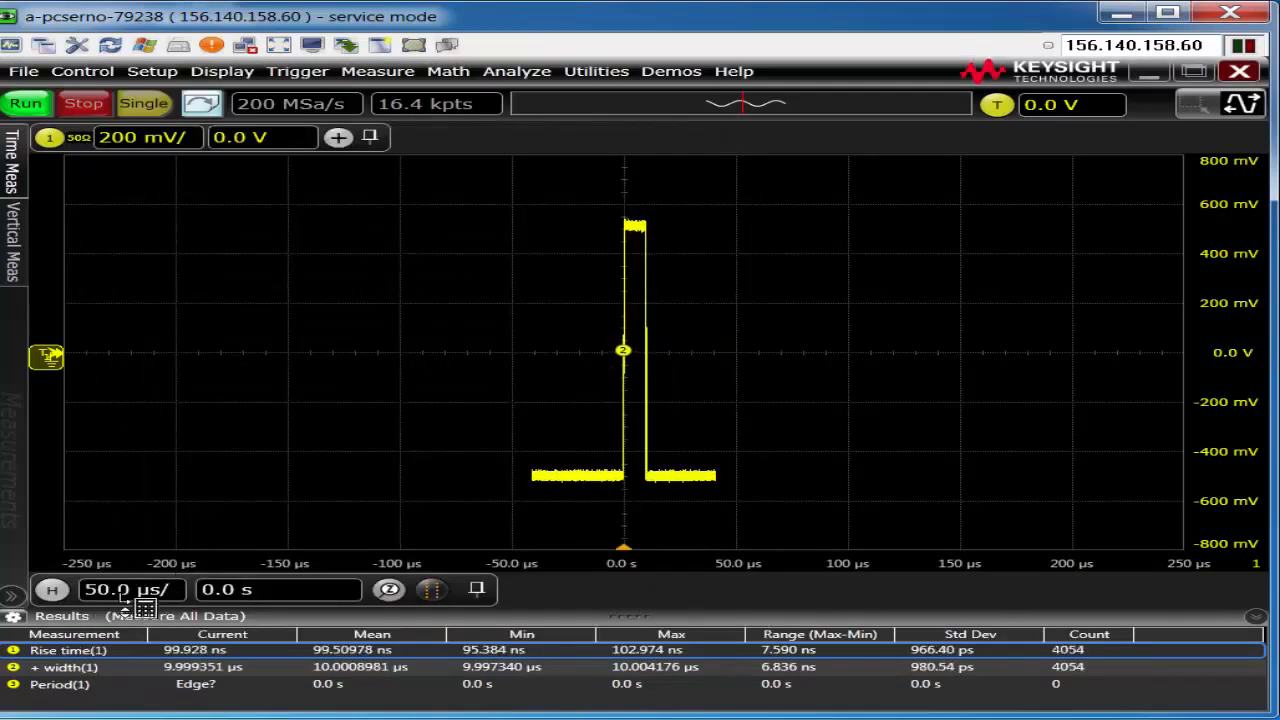
left_click(130, 588)
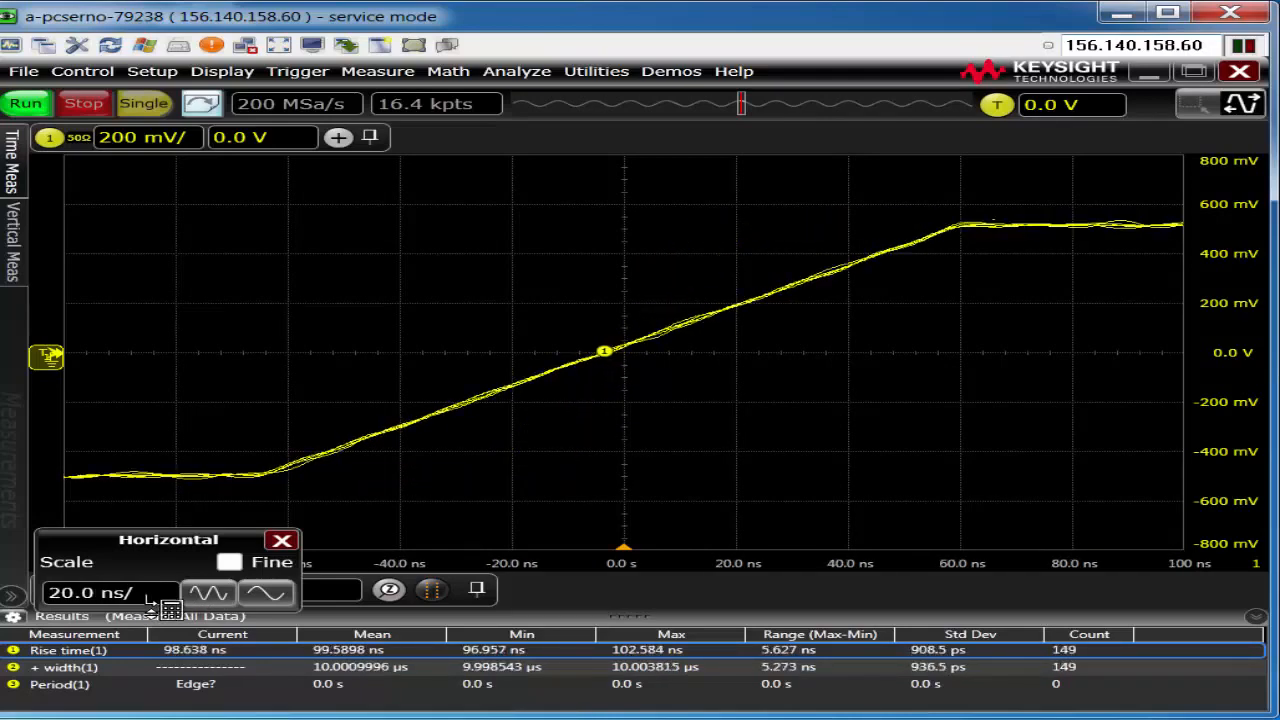
left_click(282, 540)
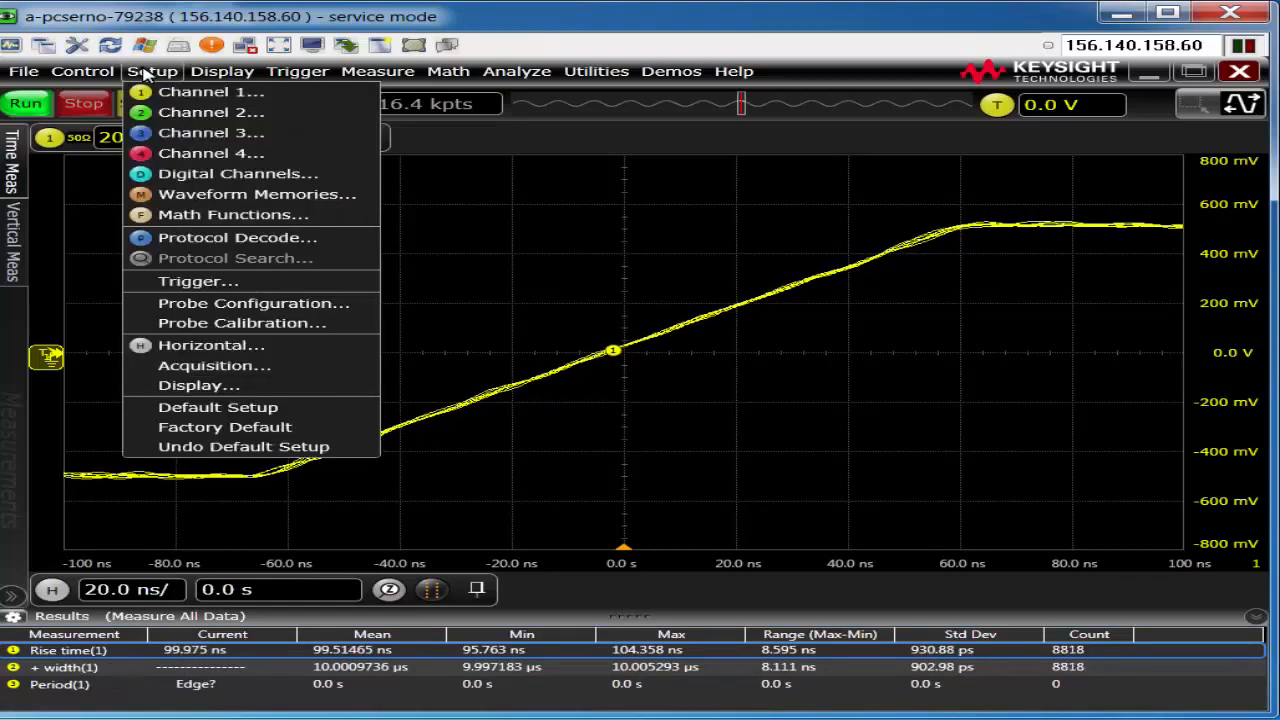
- Step the analog memory depth between 65.536 and 32.768 kpts, leaving it at 65.536 kpts
left_click(212, 364)
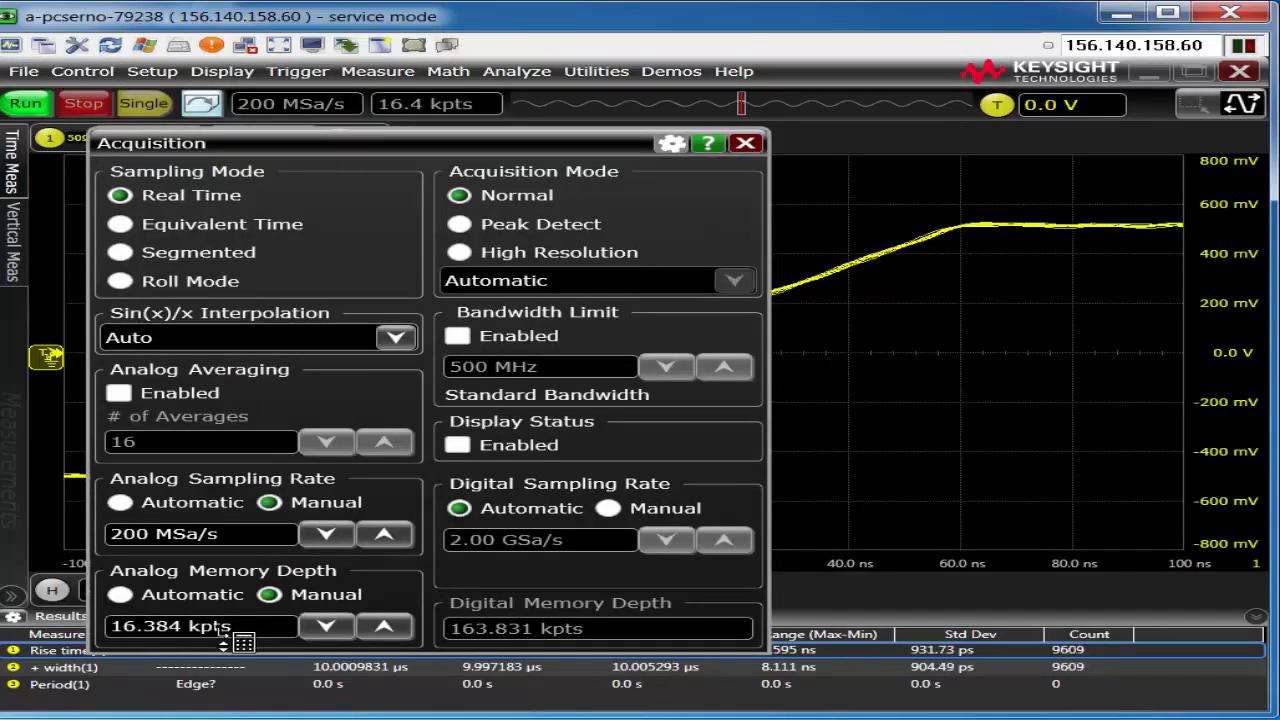
left_click(384, 624)
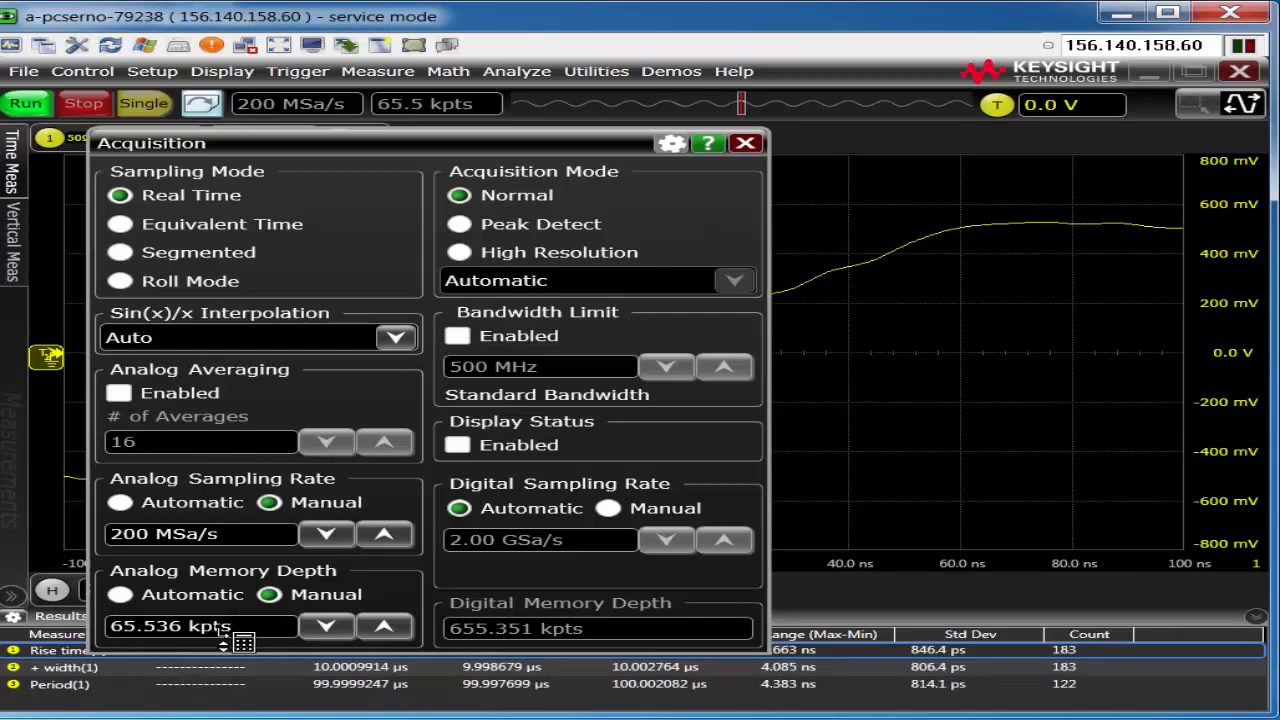
left_click(384, 626)
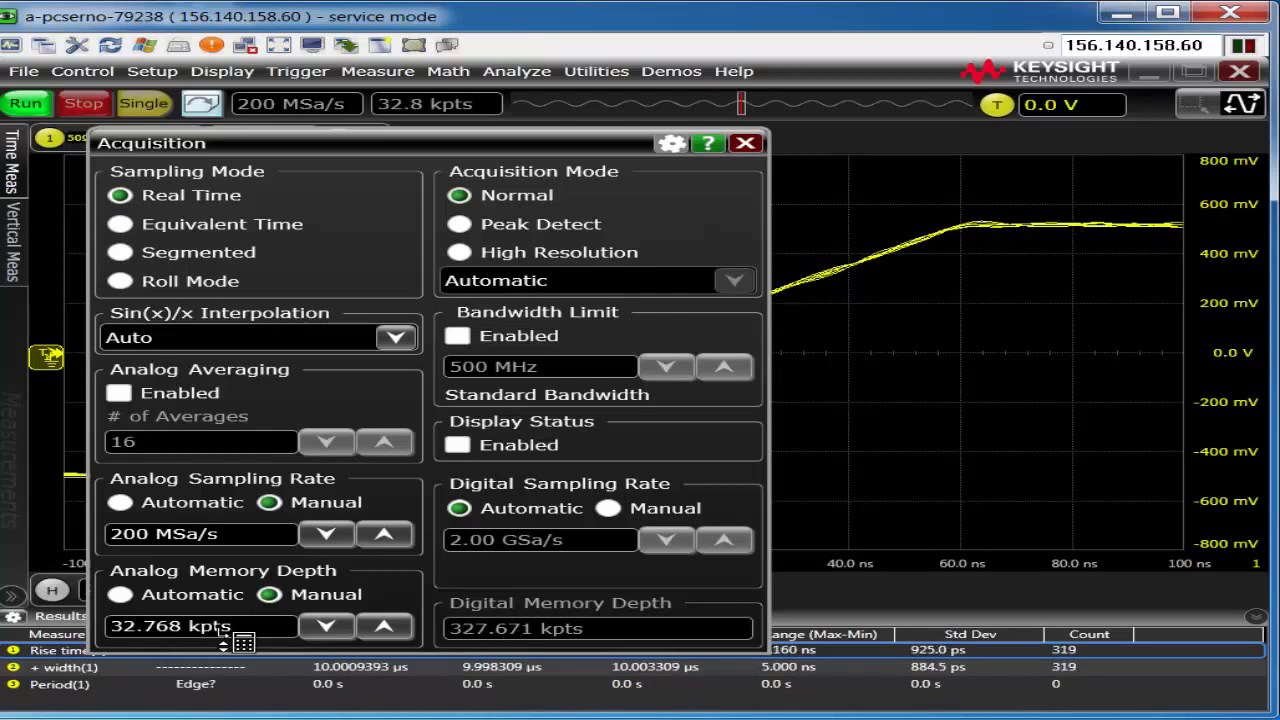
left_click(384, 624)
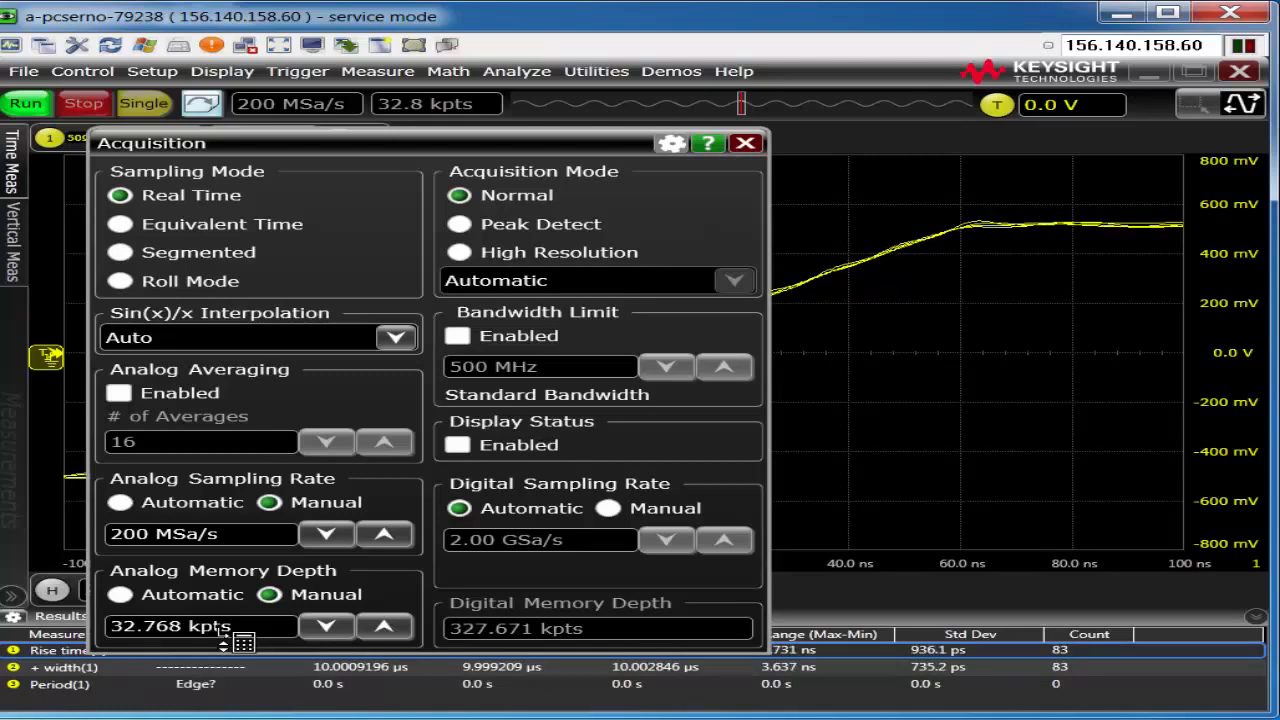
left_click(384, 626)
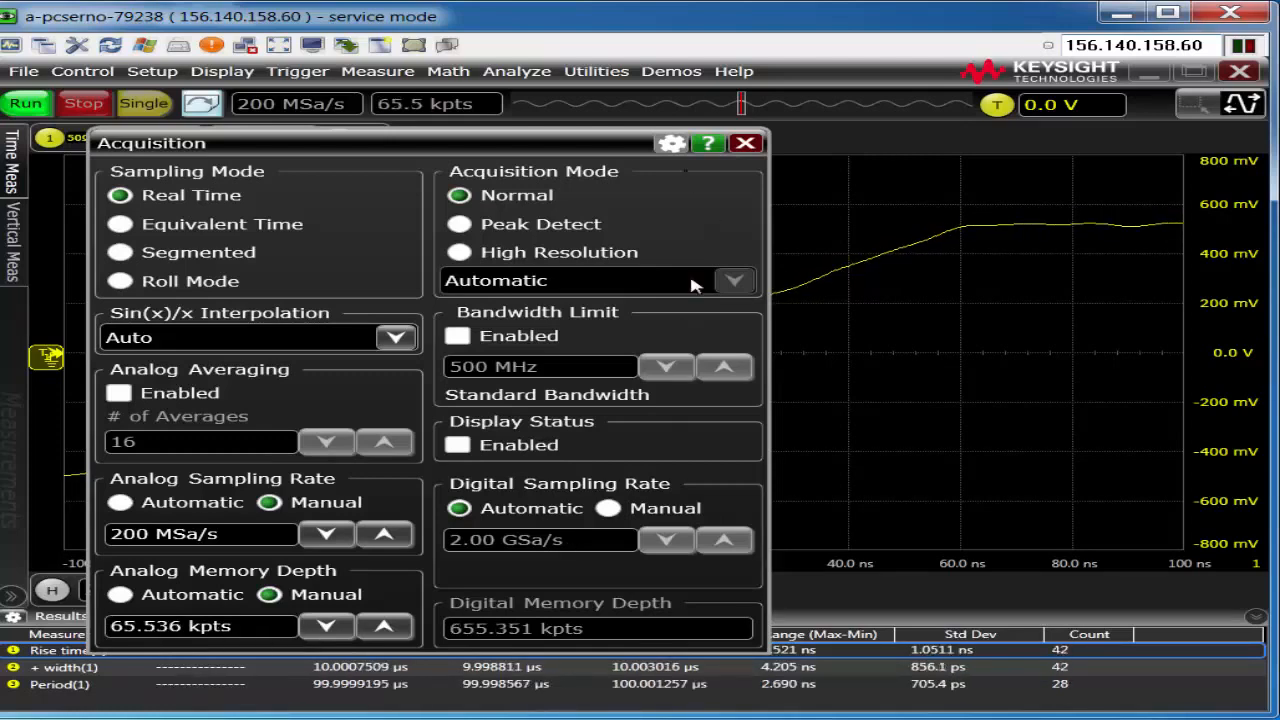
left_click(744, 144)
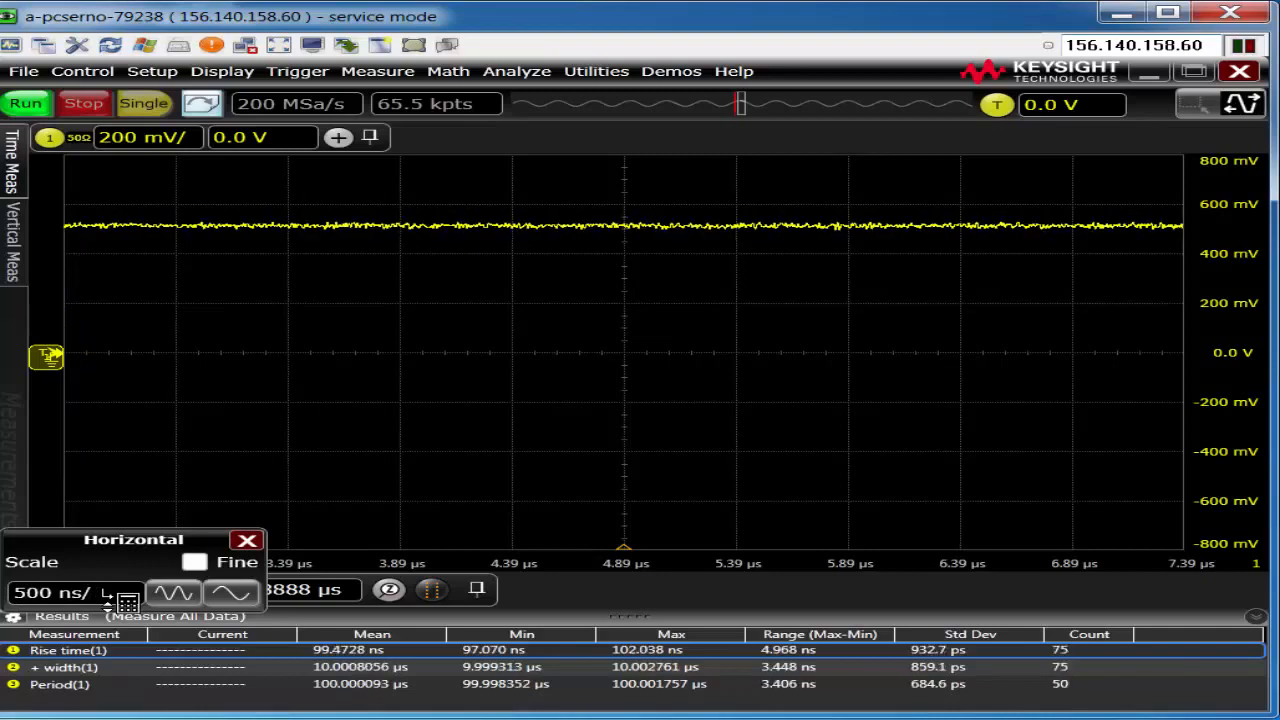
- Toggle the timebase out to 50 µs/div and back to 500 ns/div, then move horizontal position to about 5.0 µs
left_click(104, 592)
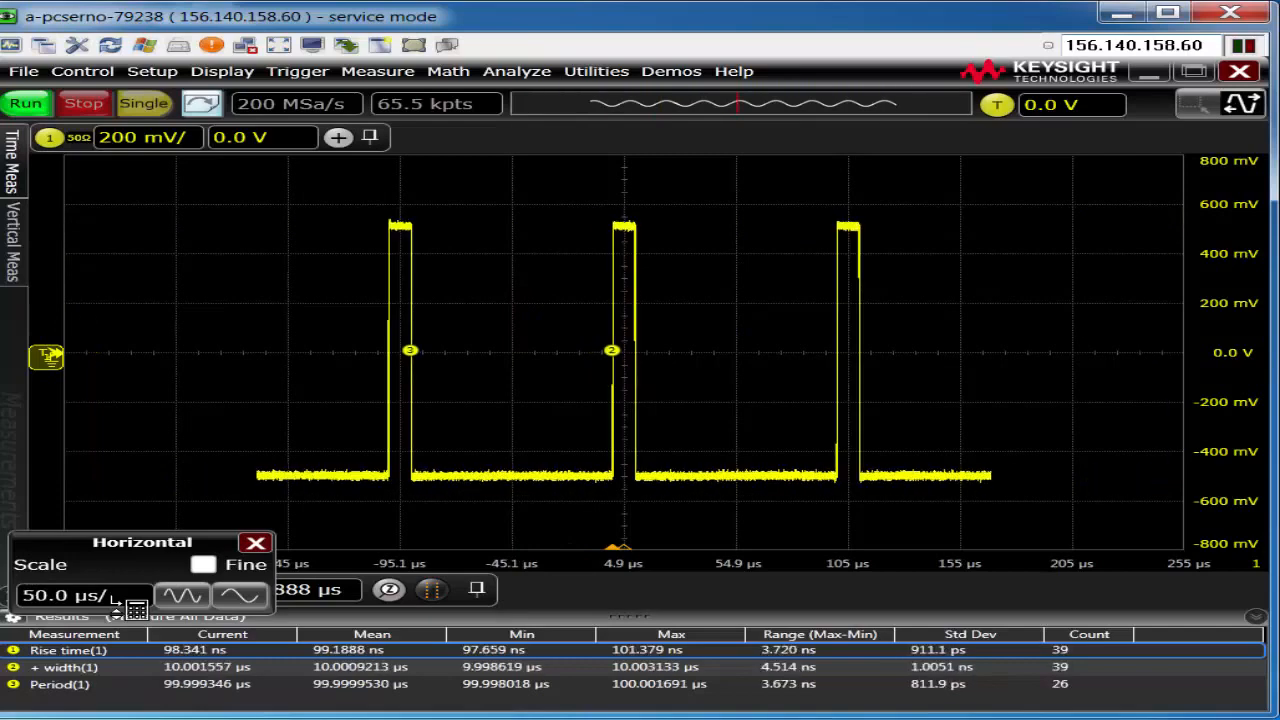
left_click(256, 542)
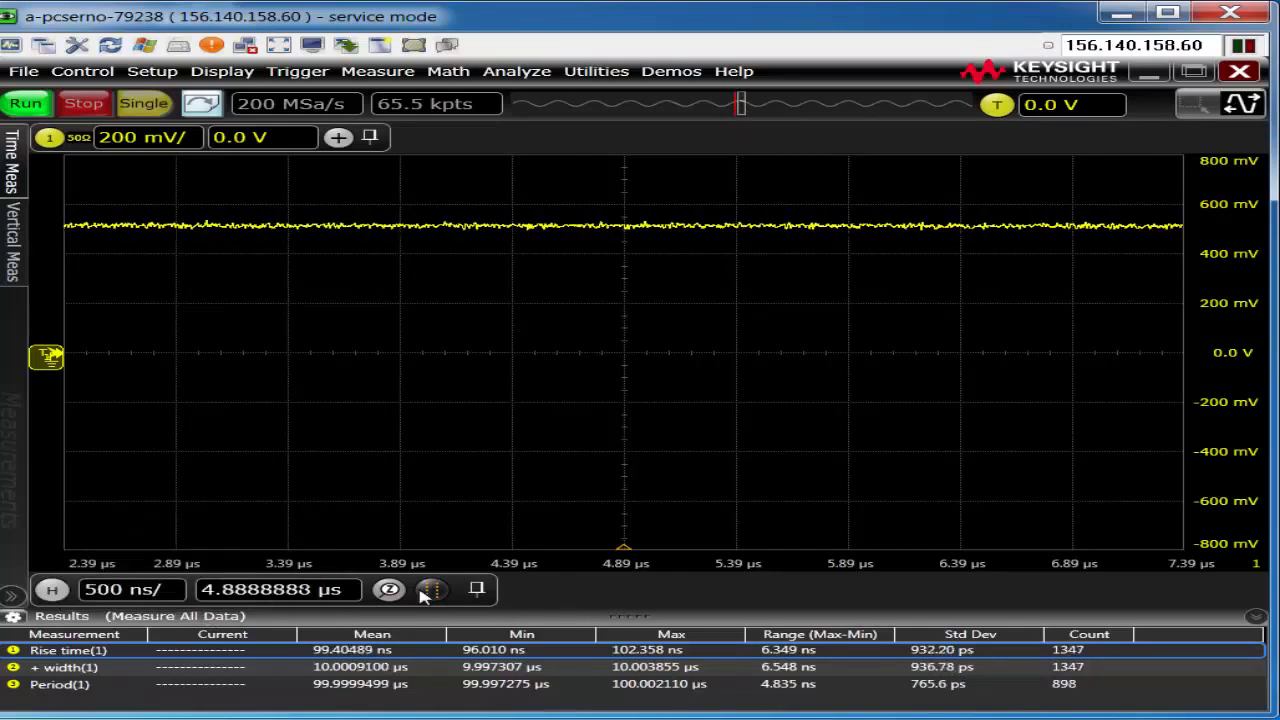
left_click(430, 588)
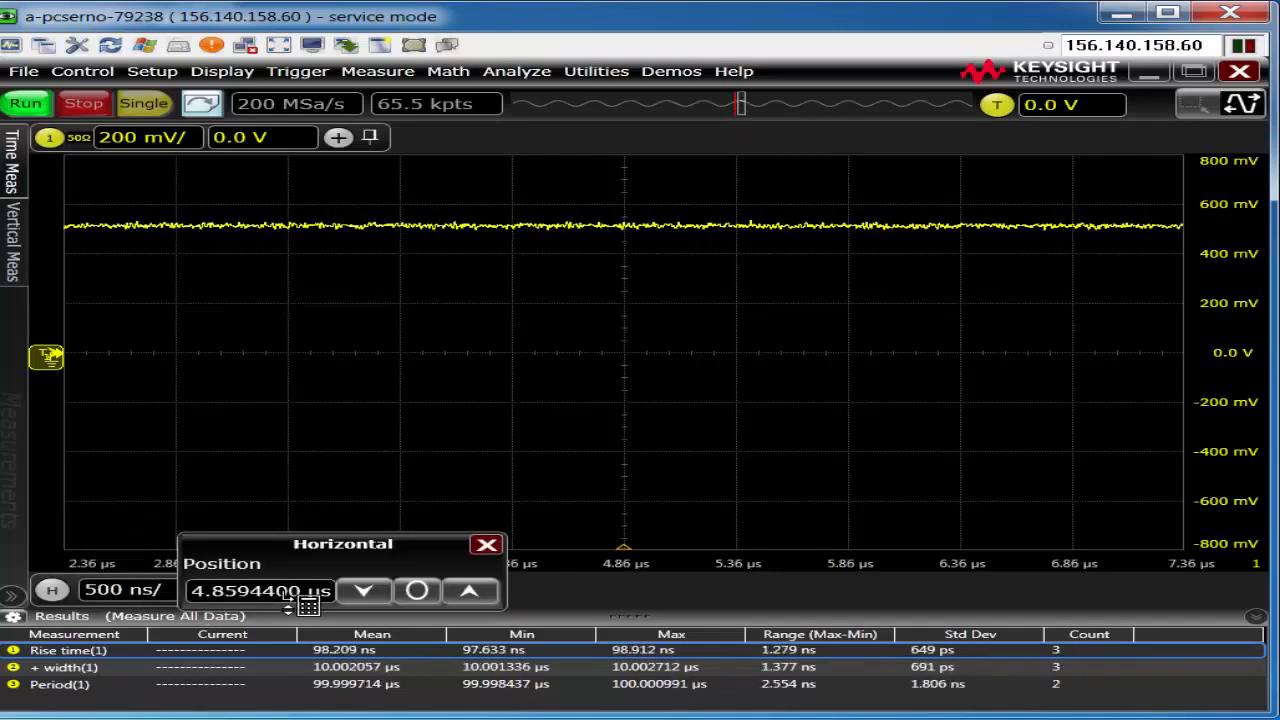
left_click(364, 590)
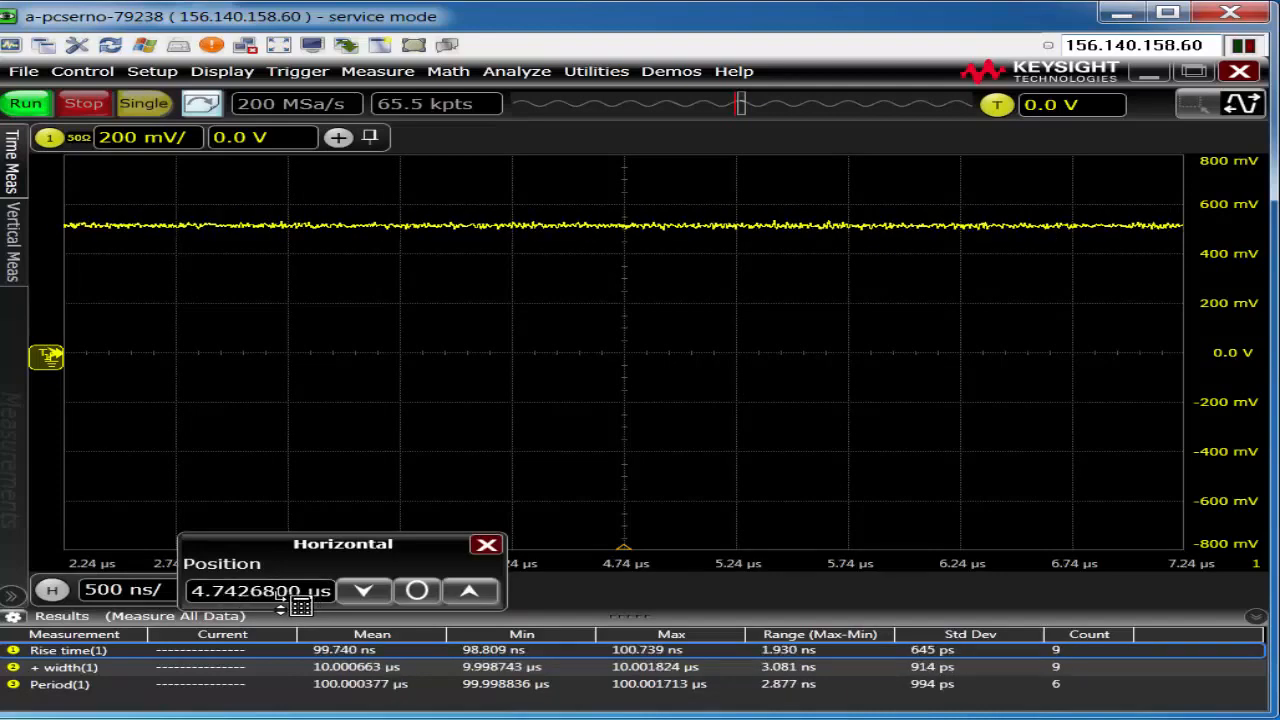
left_click(470, 590)
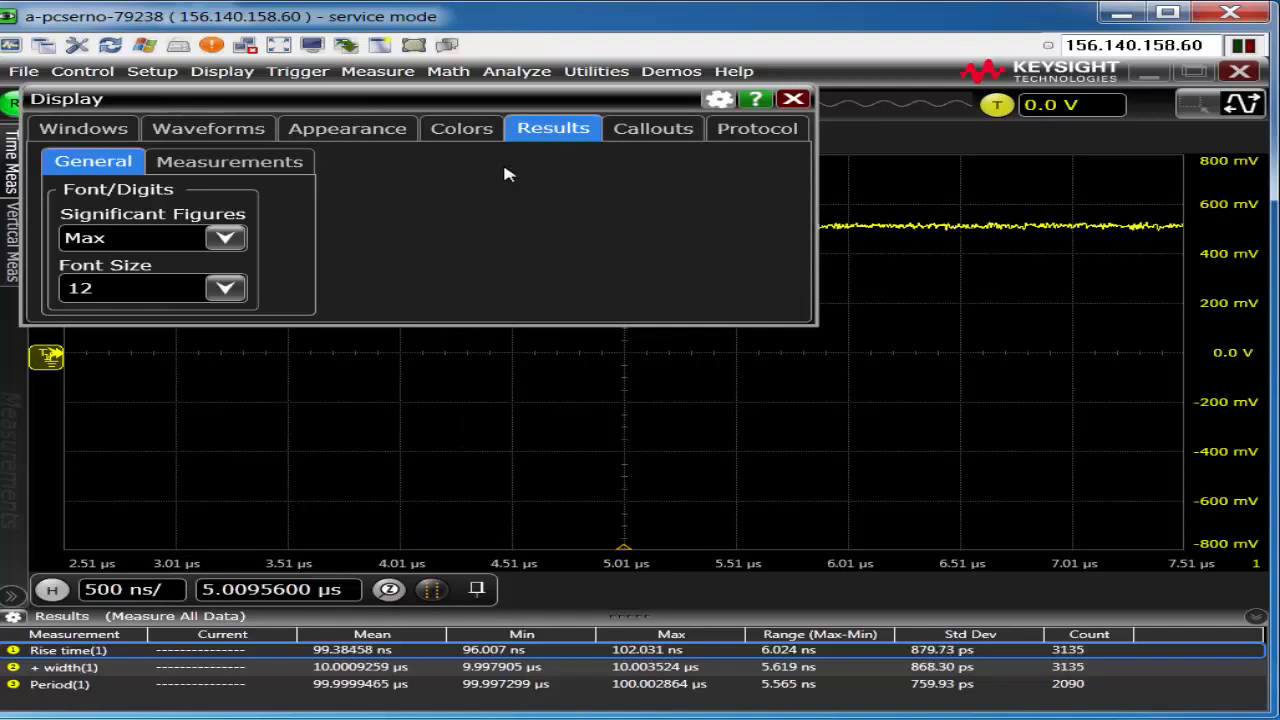
- Enable Measure All Data in the Measurement Setup dialog
left_click(228, 160)
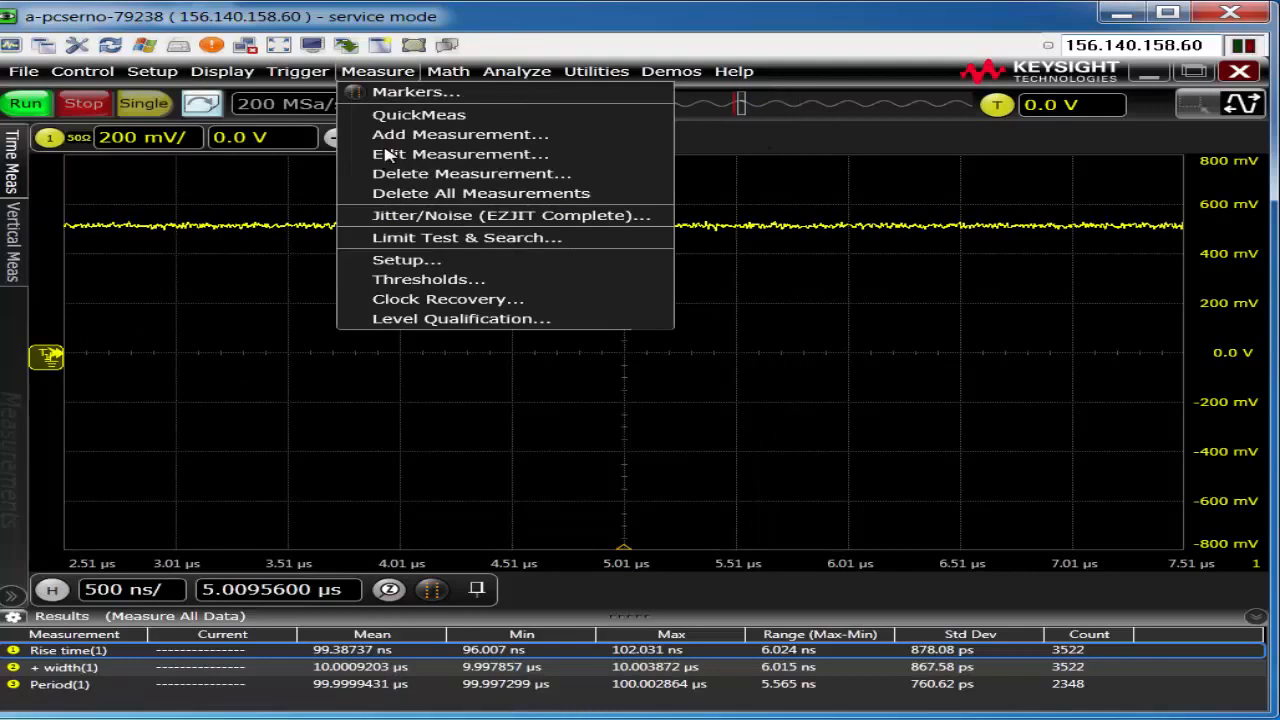
left_click(406, 260)
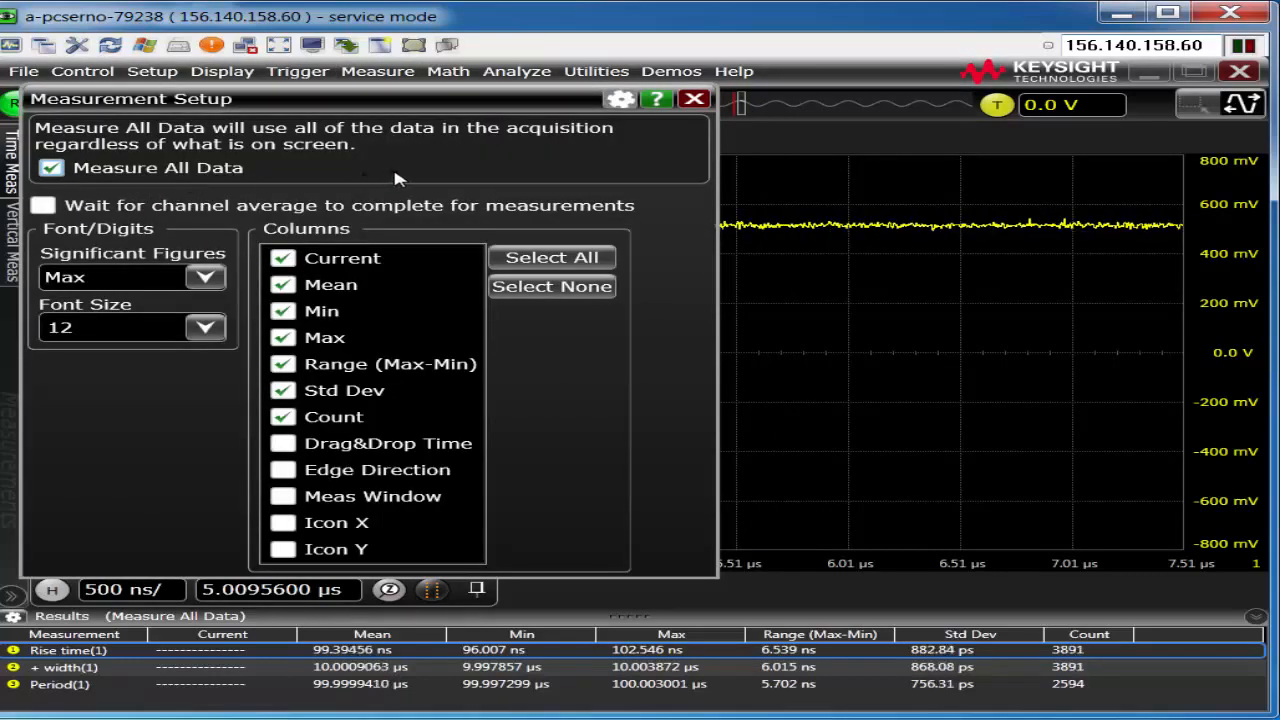
left_click(52, 168)
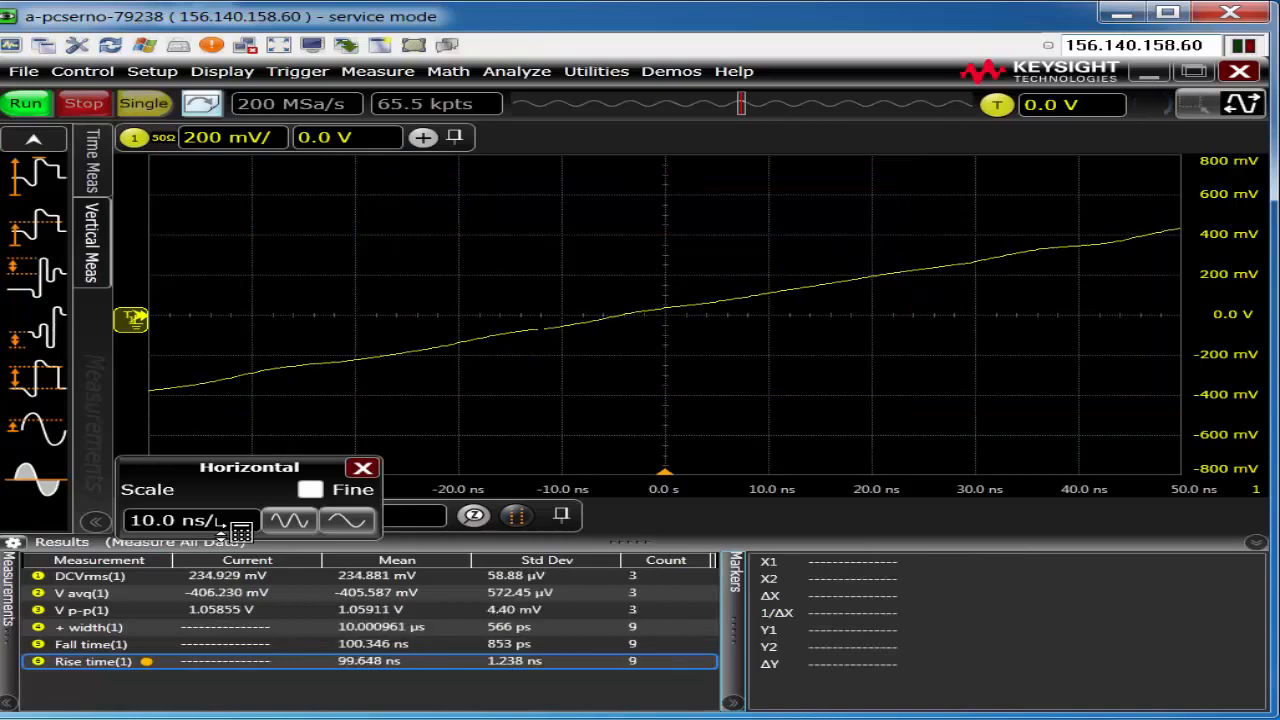
left_click(364, 468)
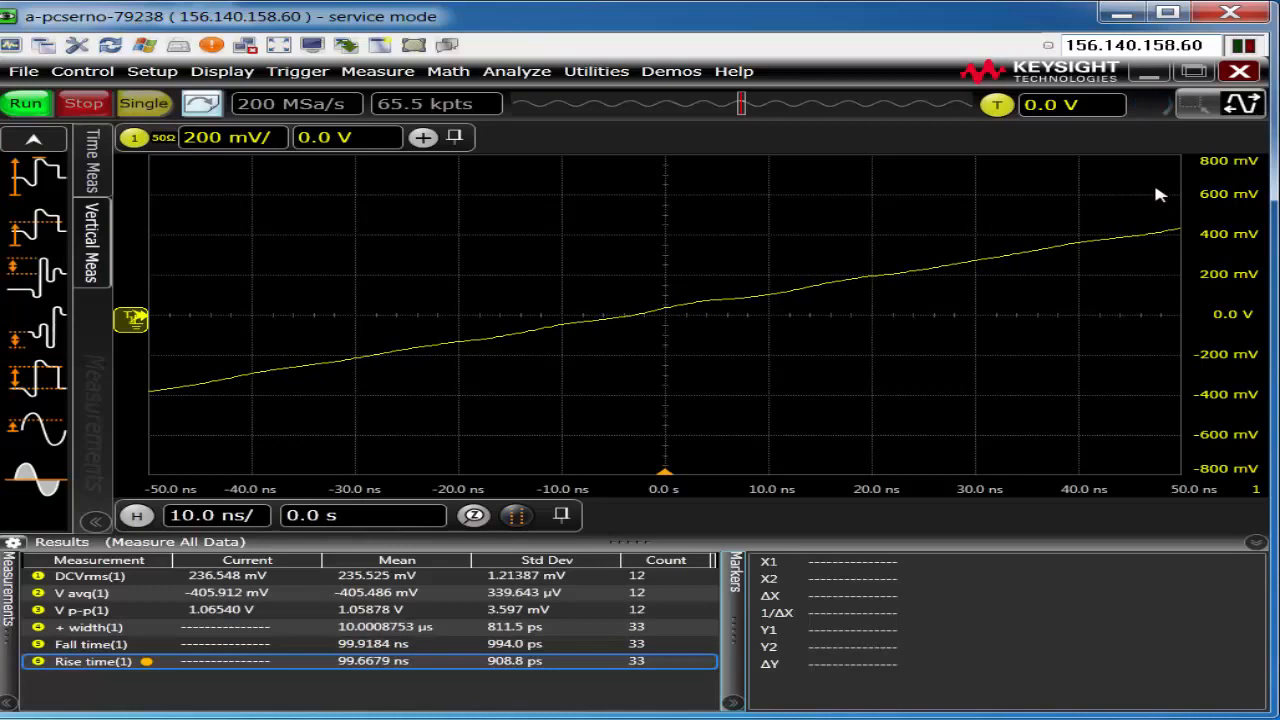
left_click(216, 516)
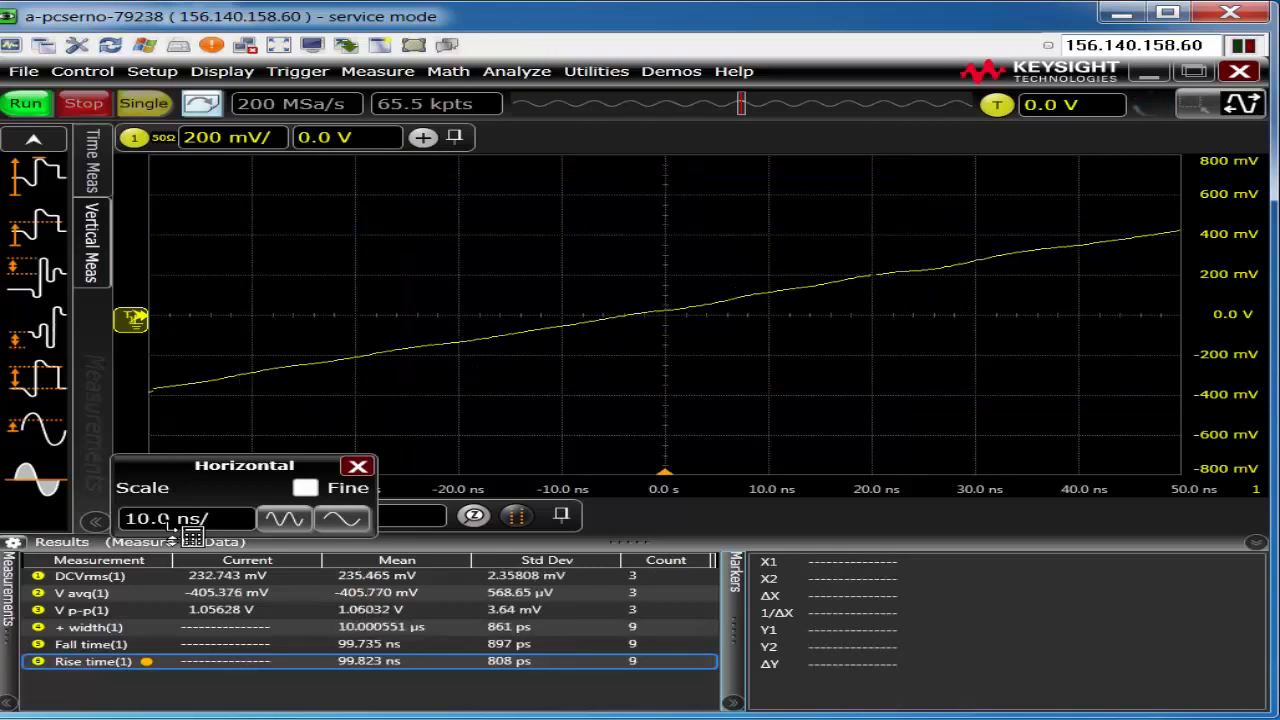
left_click(356, 466)
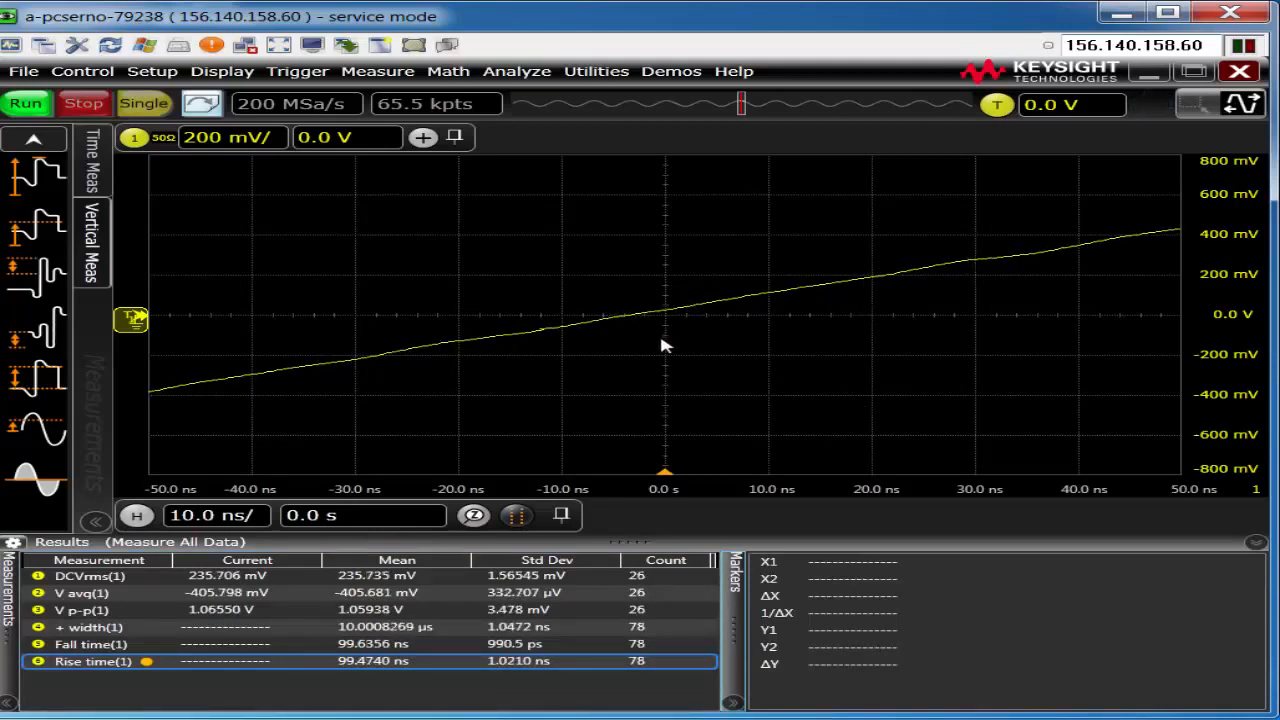
mouse_move(724, 350)
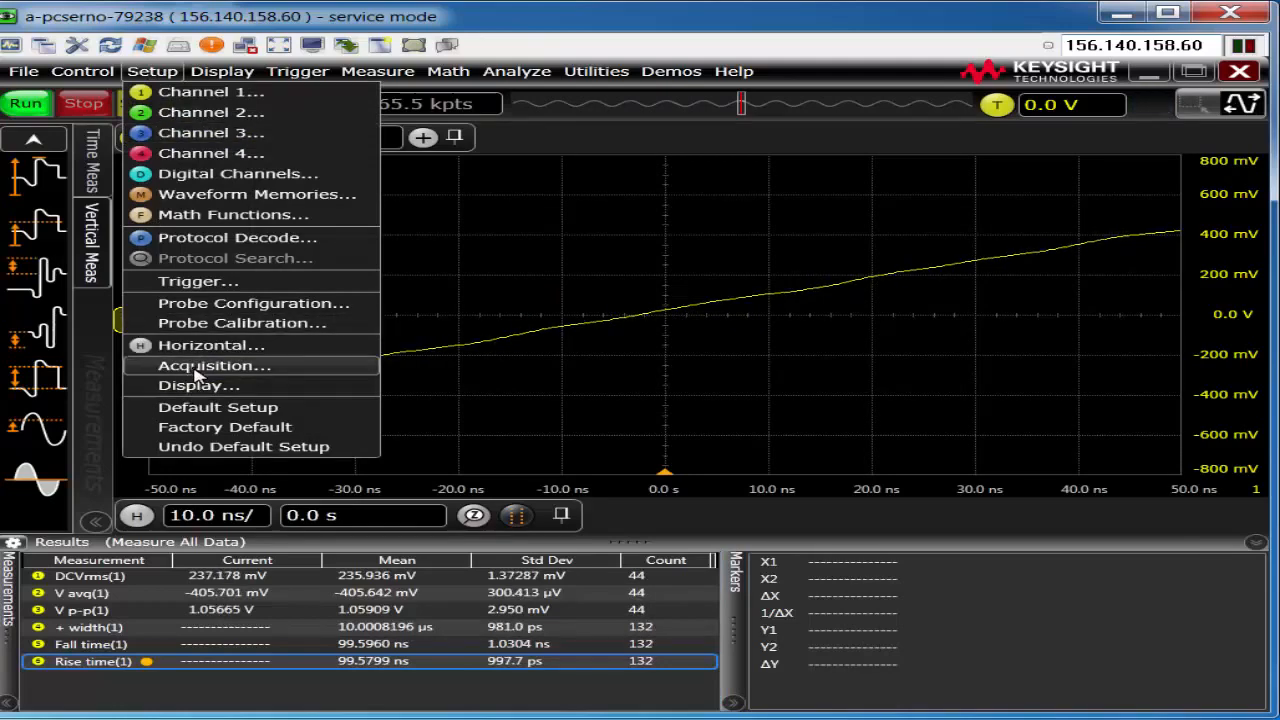
- Confirm the segment count, then switch sampling mode from segmented back to Real Time
left_click(212, 364)
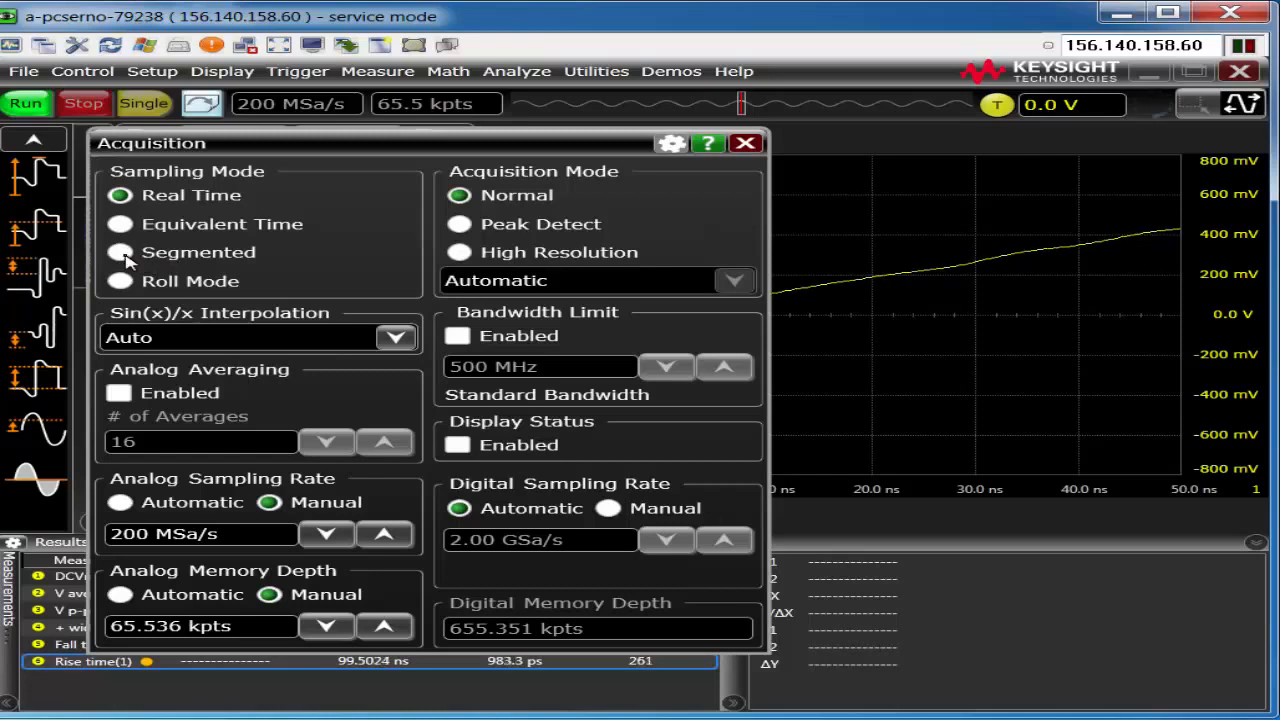
left_click(120, 252)
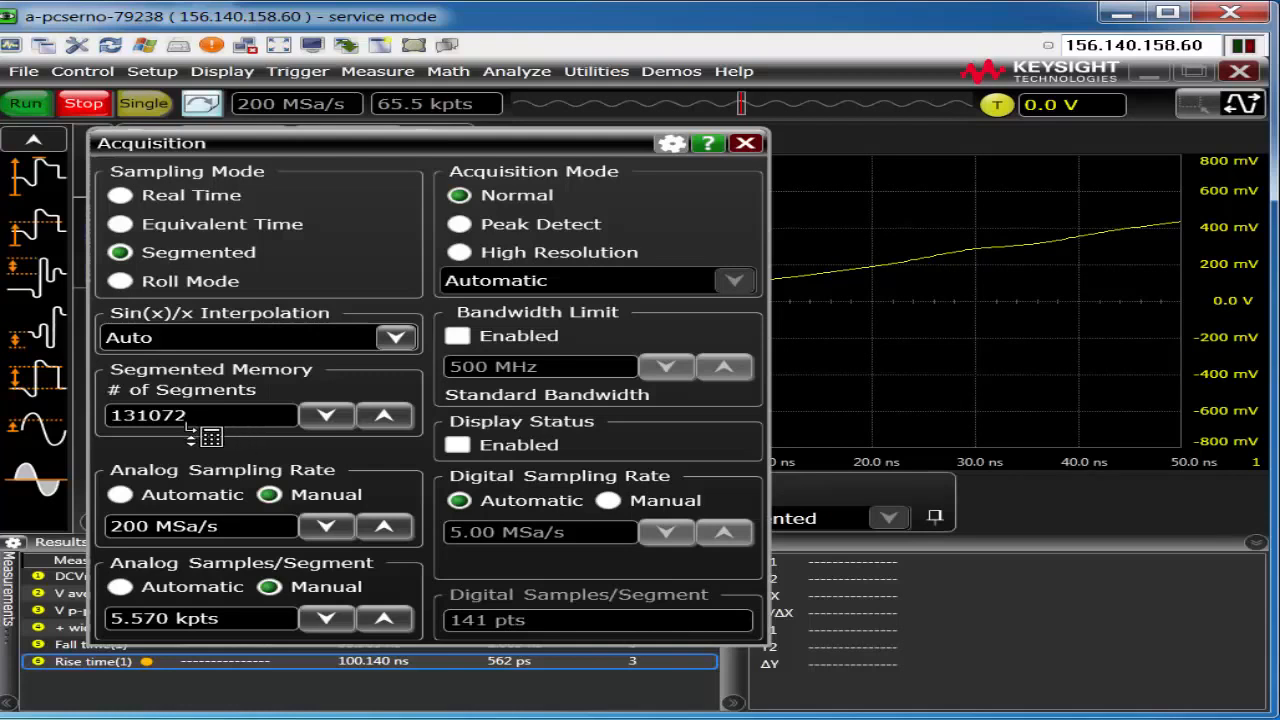
left_click(210, 432)
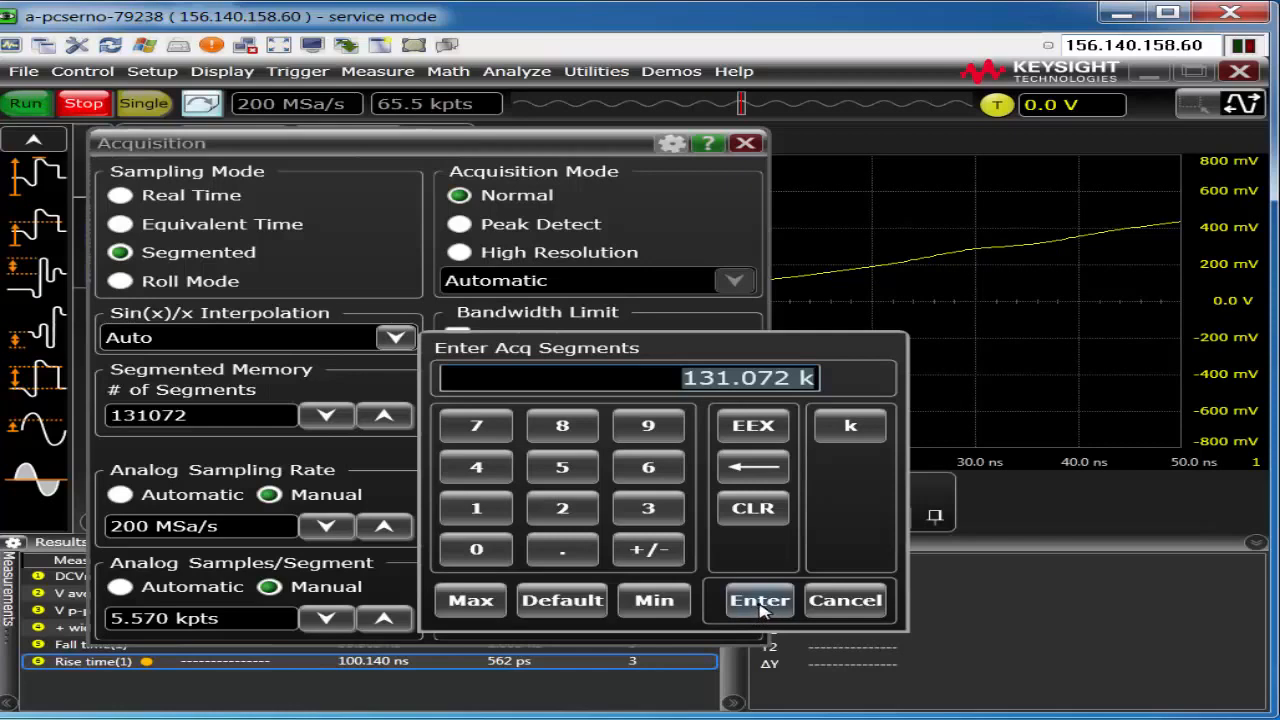
left_click(760, 600)
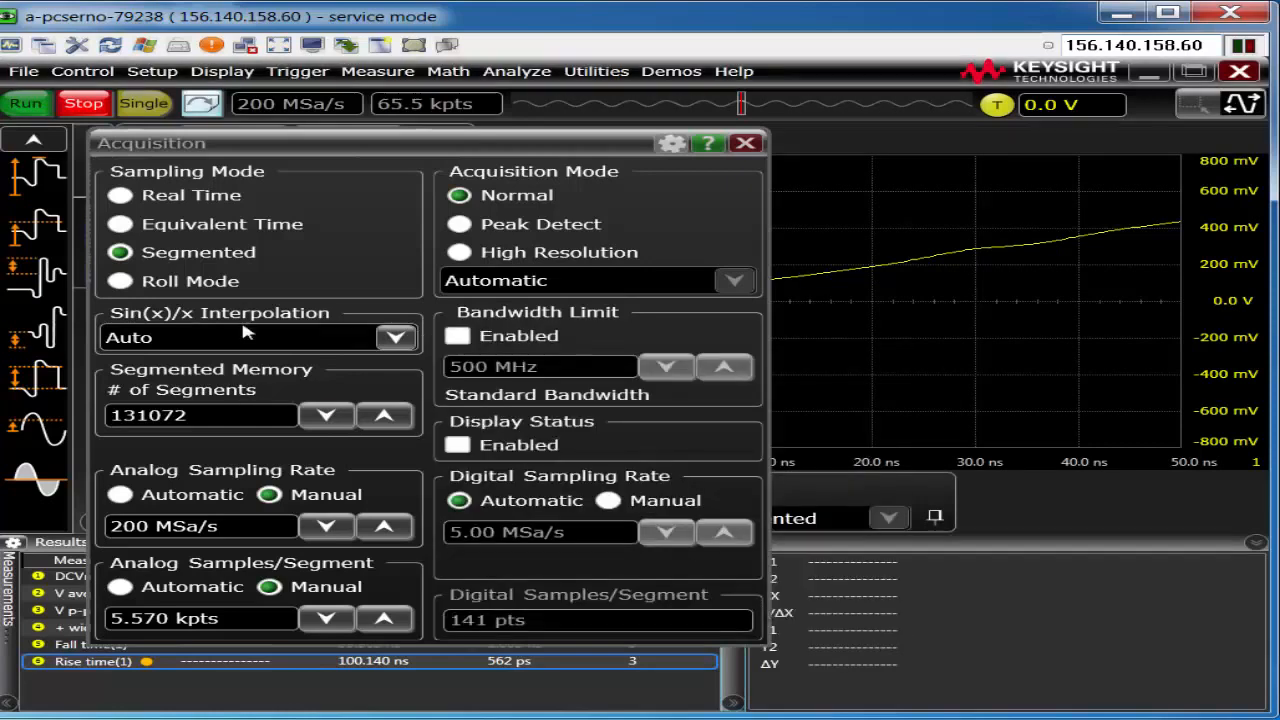
left_click(120, 196)
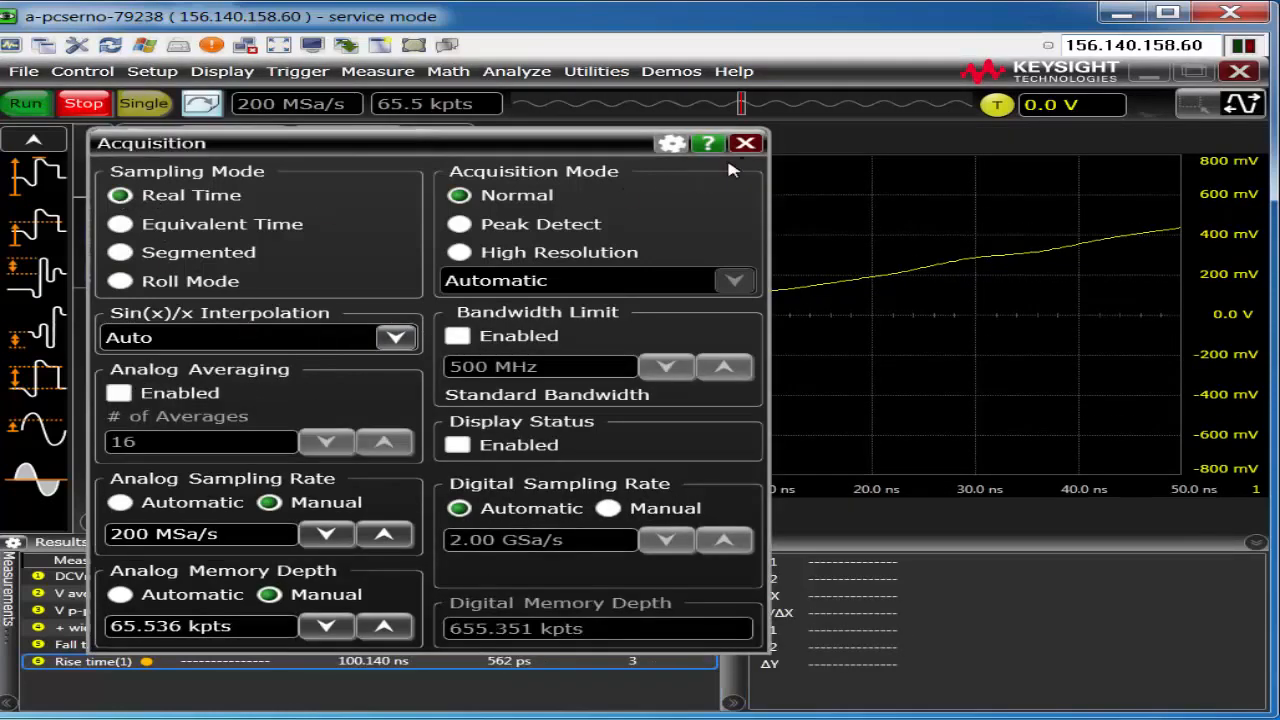
left_click(744, 144)
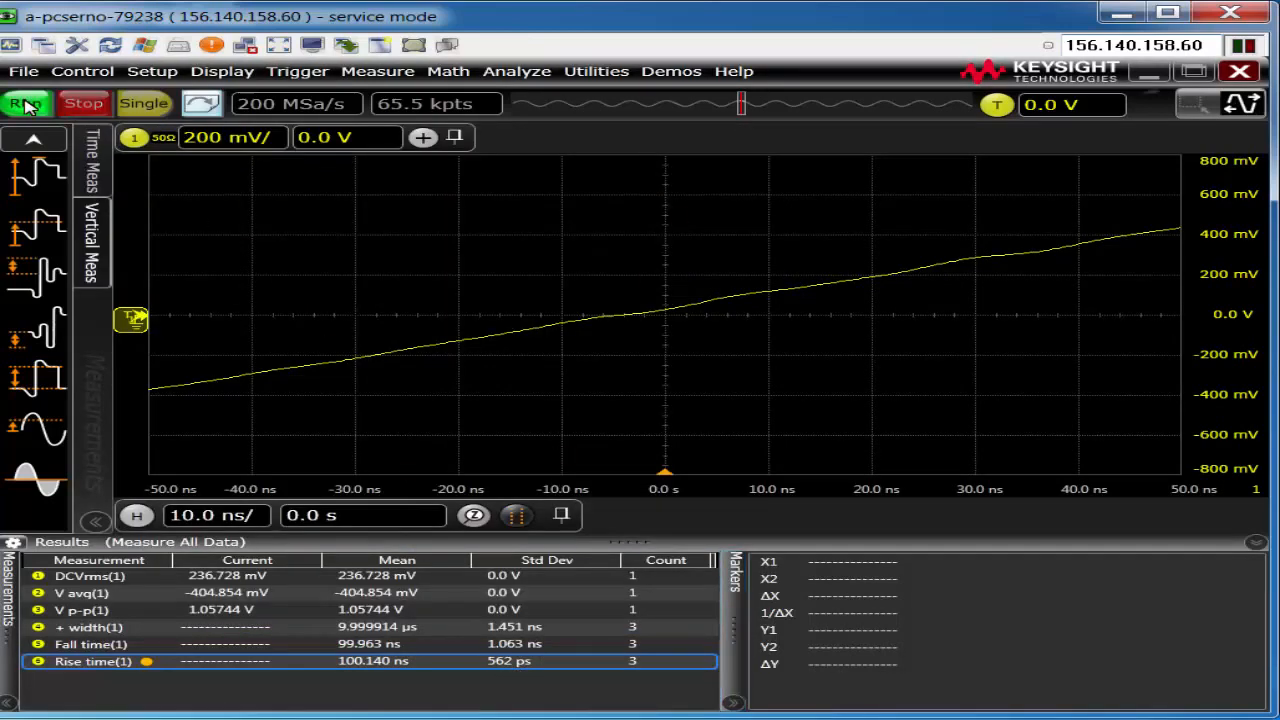
- Change the histogram type from Waveform to Measurement analyzing Rise time(1)
left_click(26, 104)
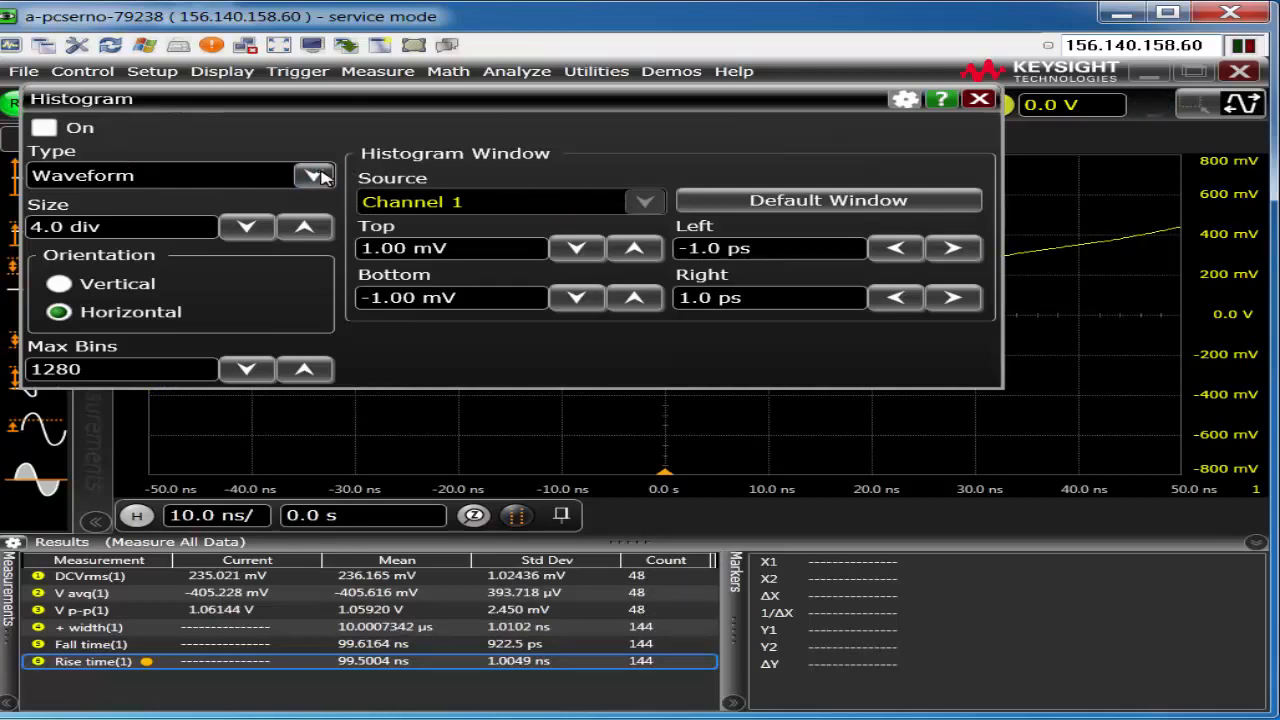
left_click(312, 176)
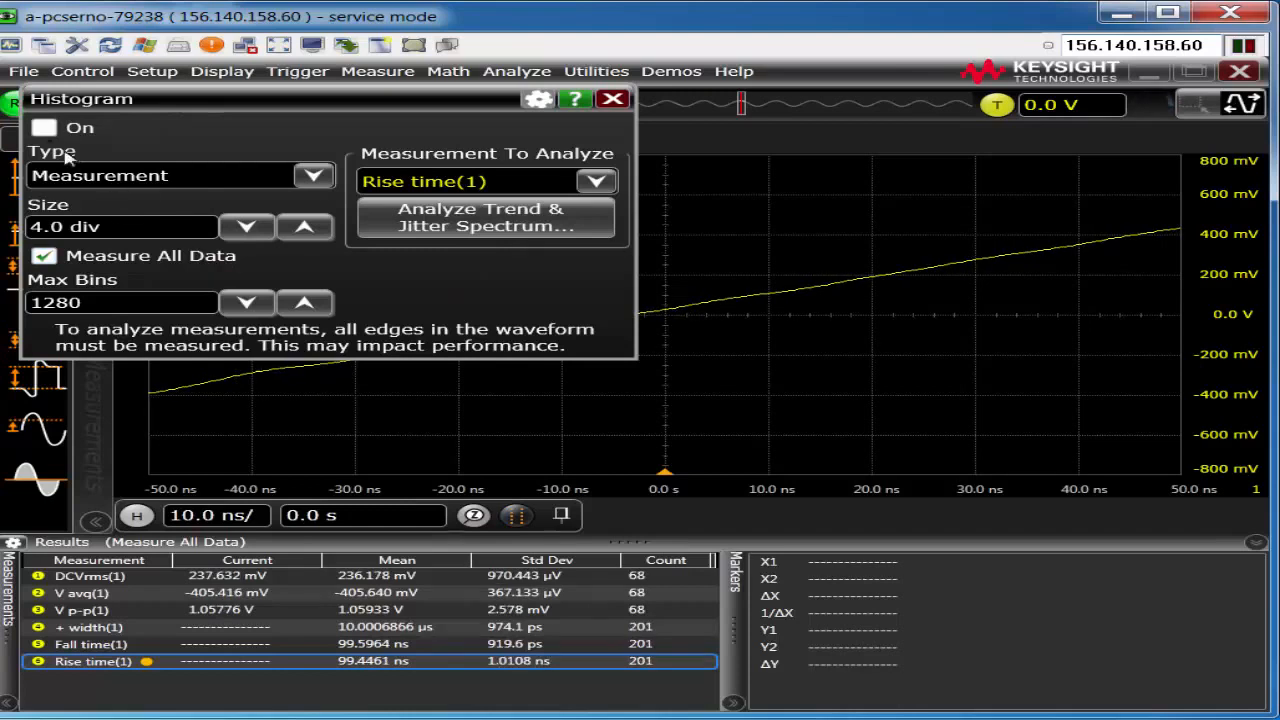
- Turn the rise-time measurement histogram on and close its dialog
left_click(44, 128)
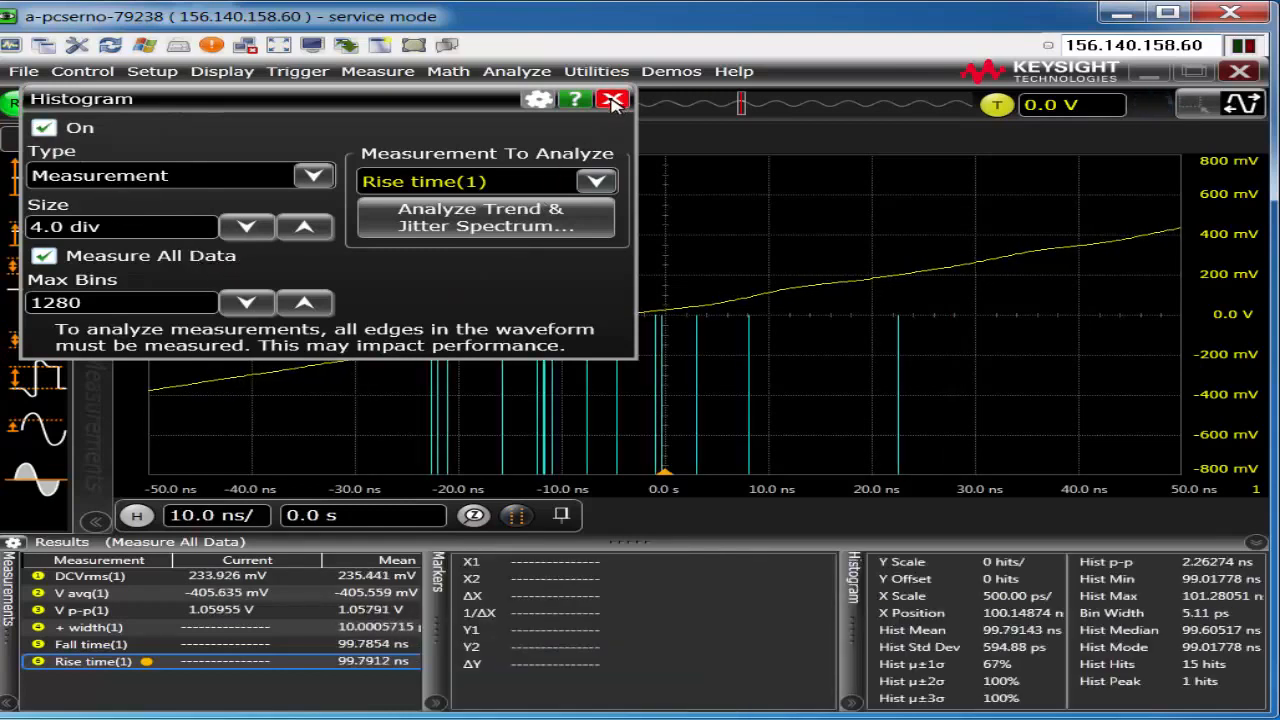
left_click(612, 100)
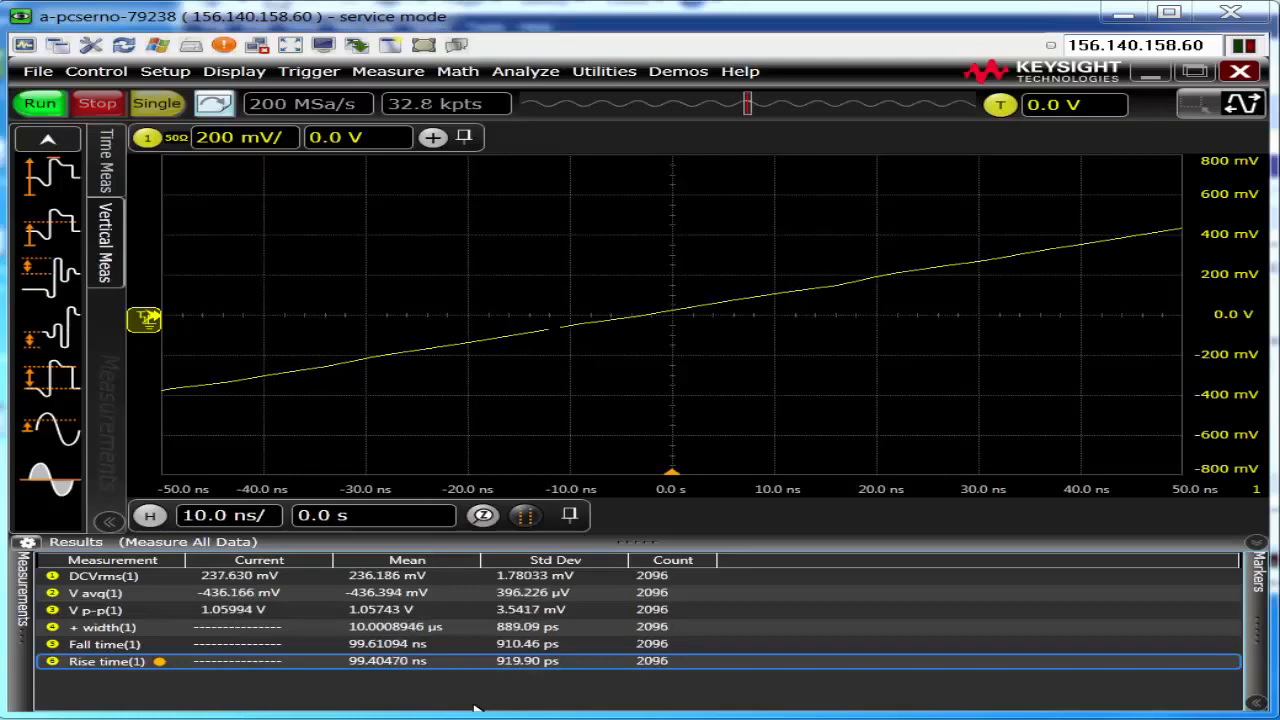
- Briefly check the Acquisition settings without changing anything
left_click(164, 72)
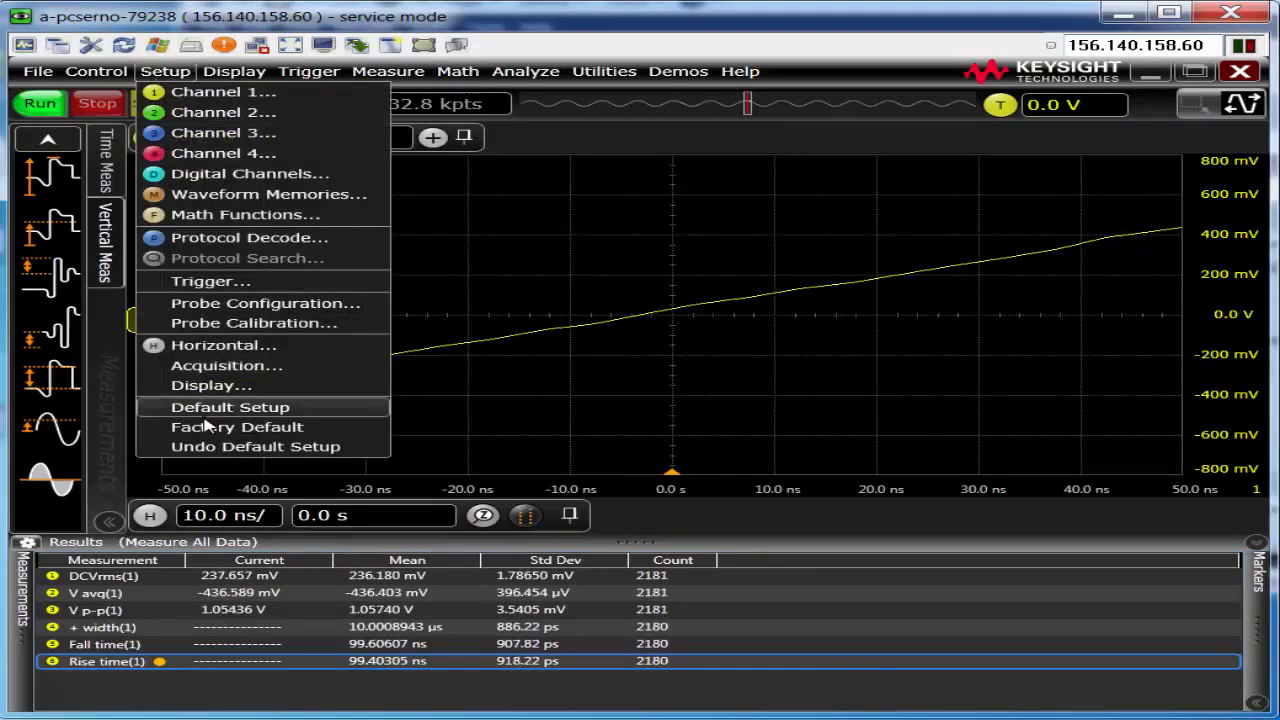
left_click(228, 364)
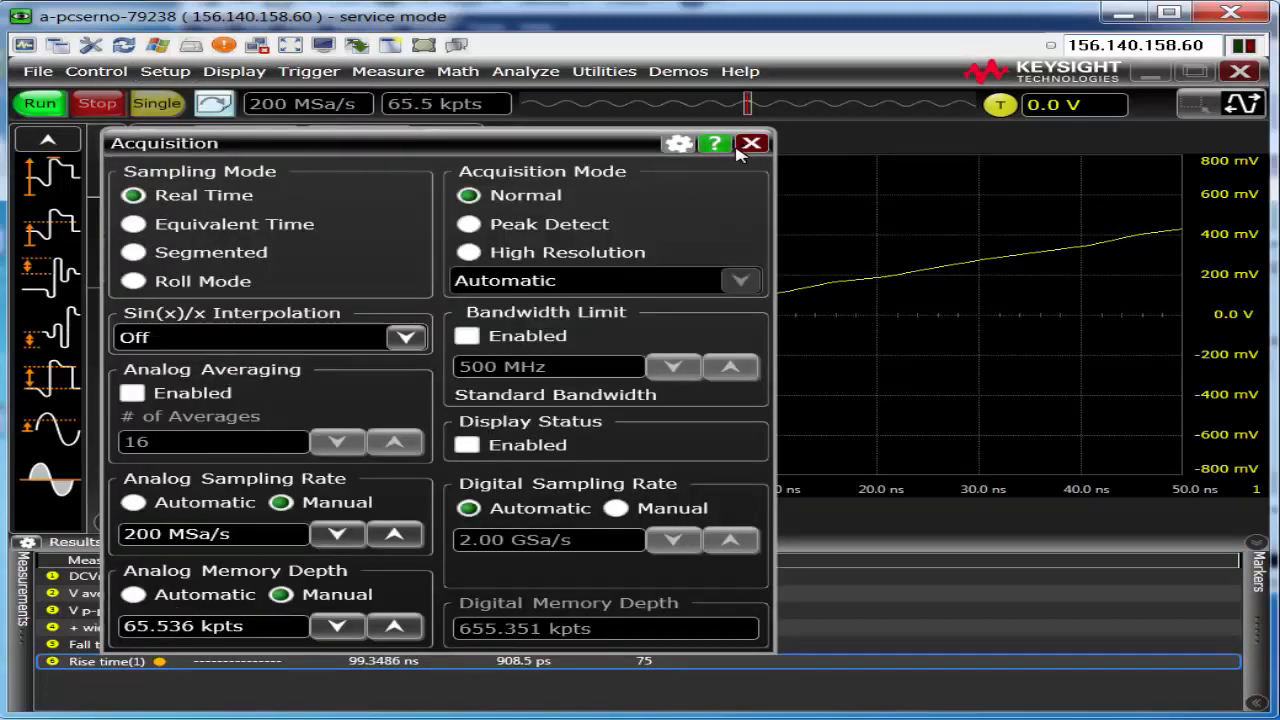
left_click(752, 144)
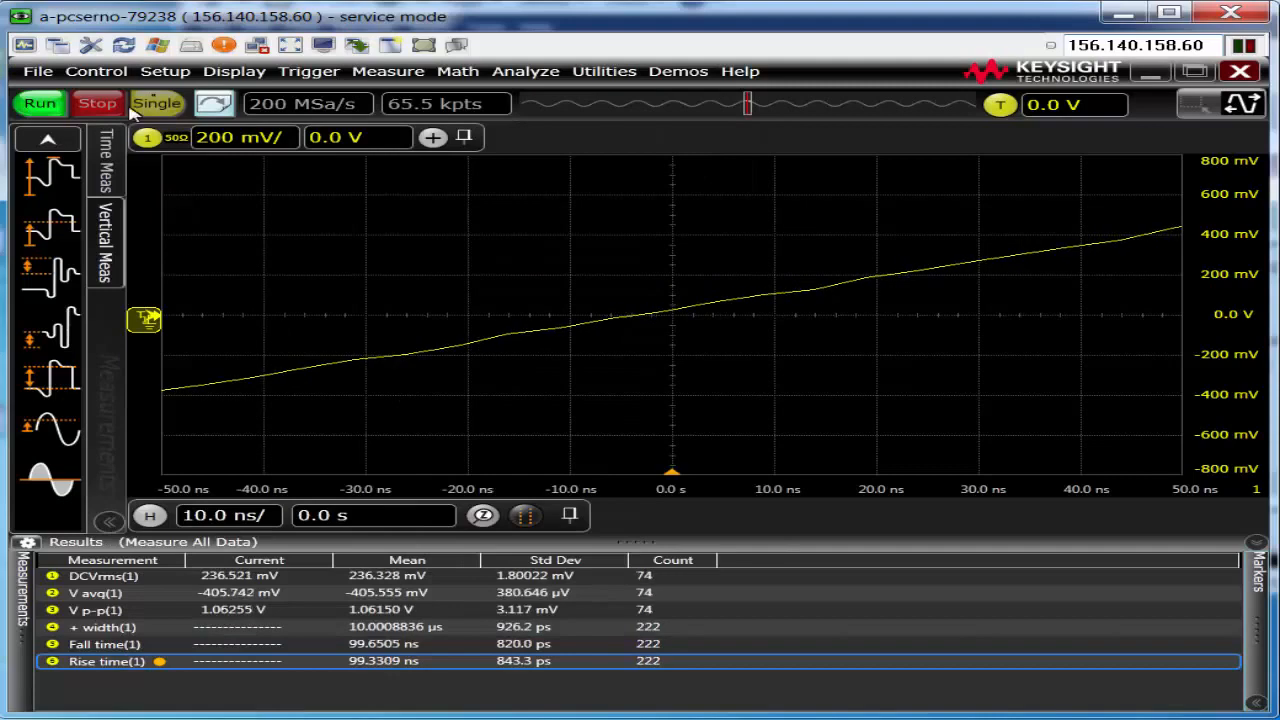
- Set Sin(x)/x Interpolation to Auto in the Acquisition settings
left_click(164, 72)
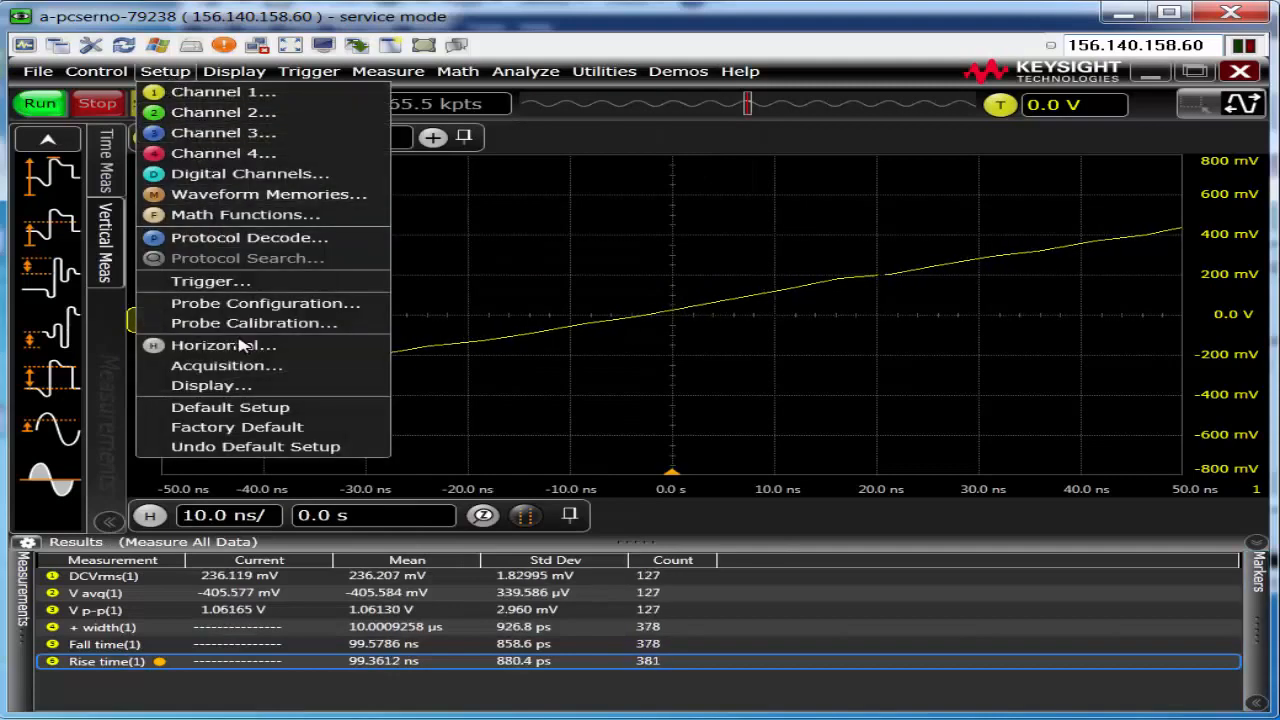
left_click(226, 364)
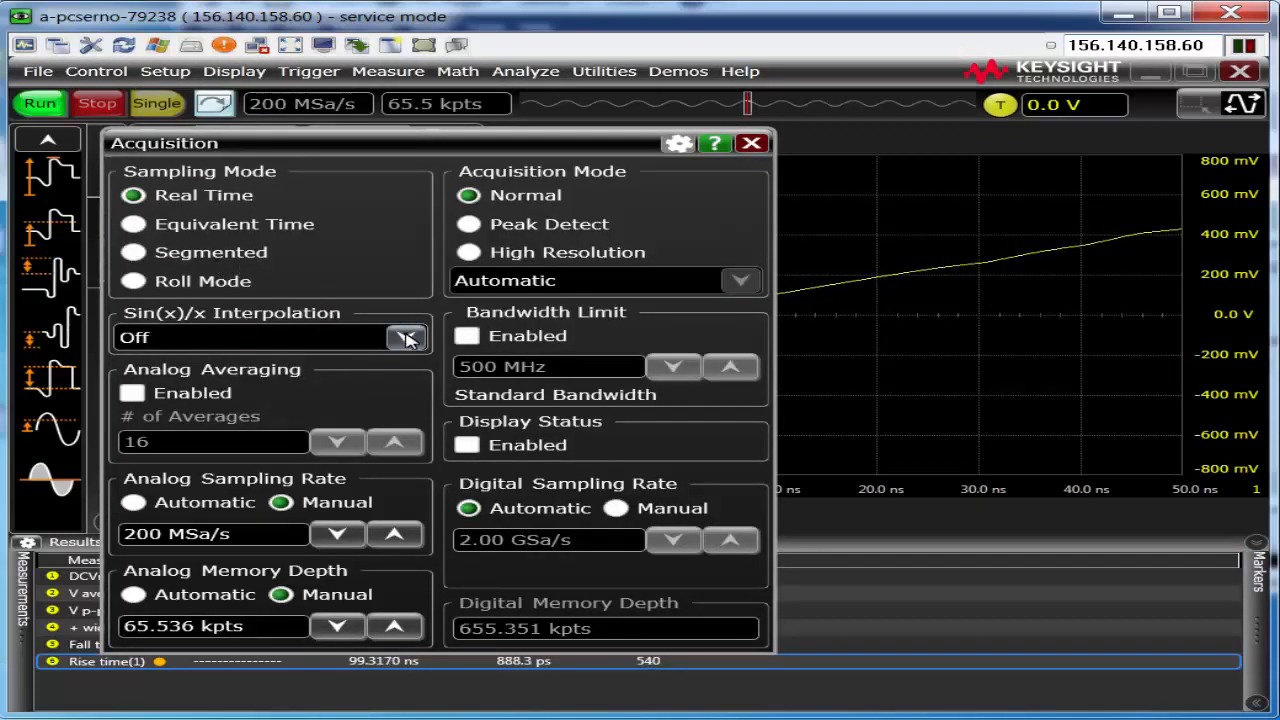
left_click(406, 336)
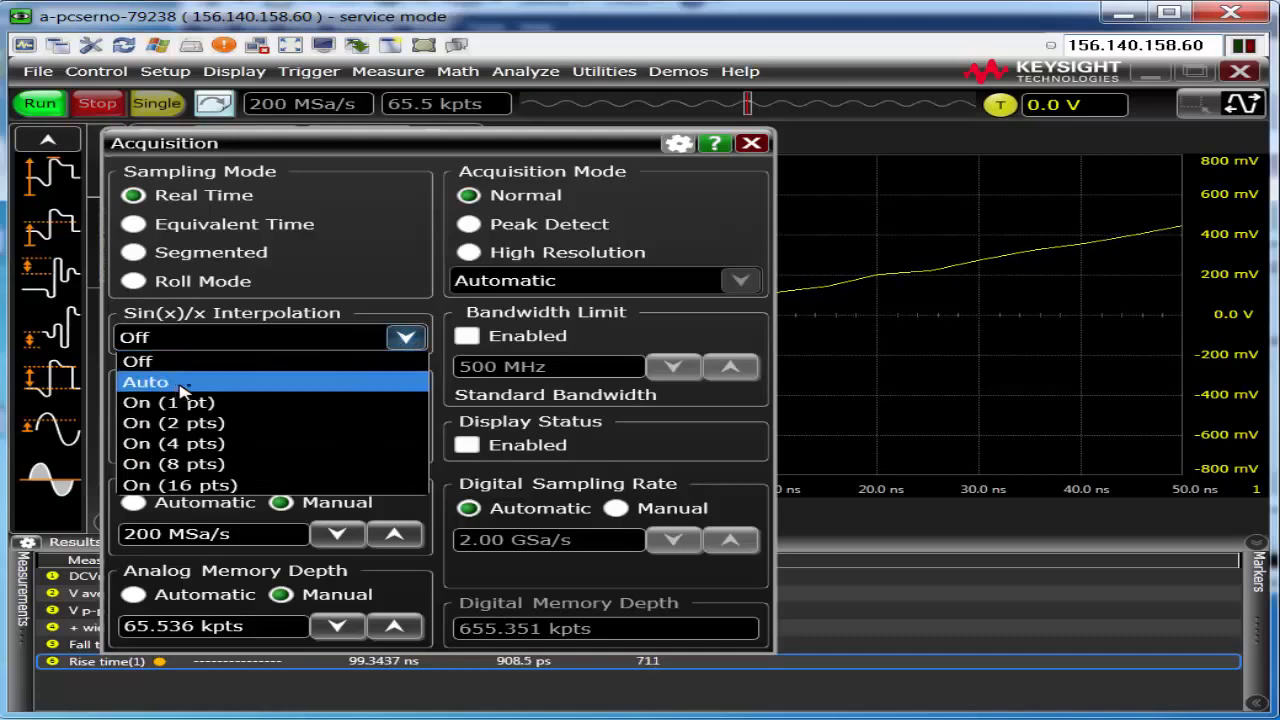
left_click(144, 382)
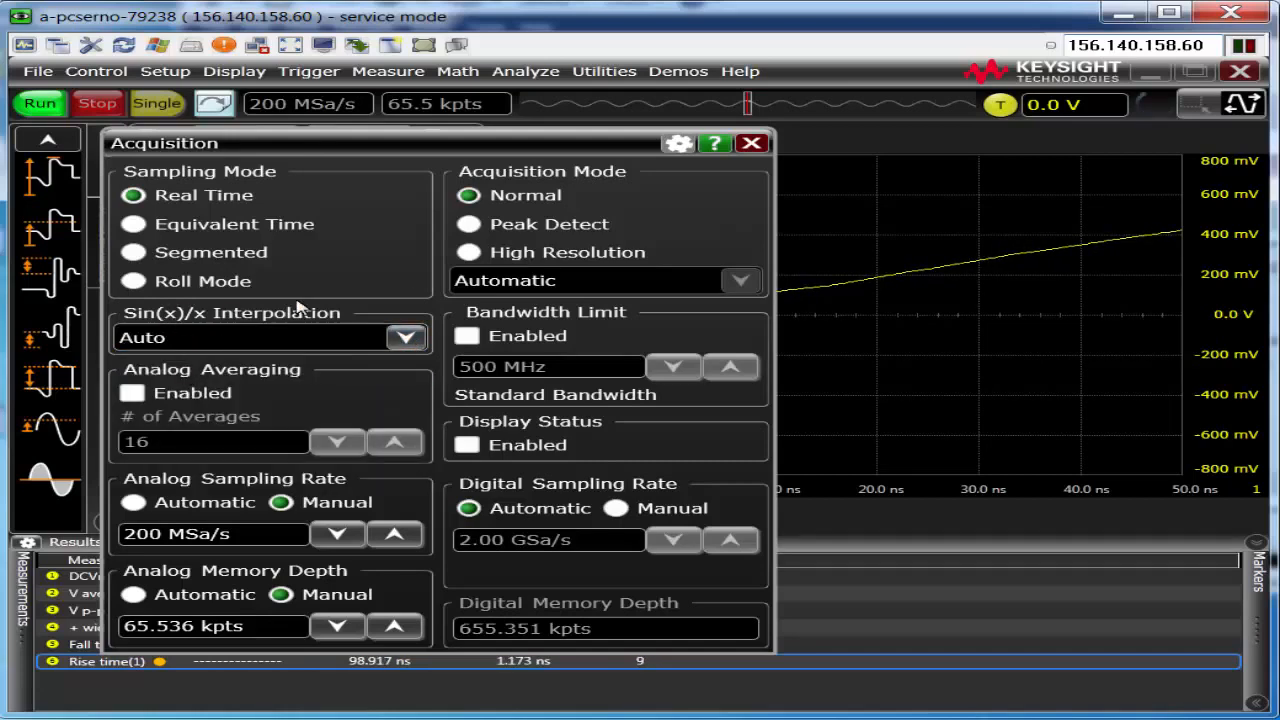
left_click(752, 144)
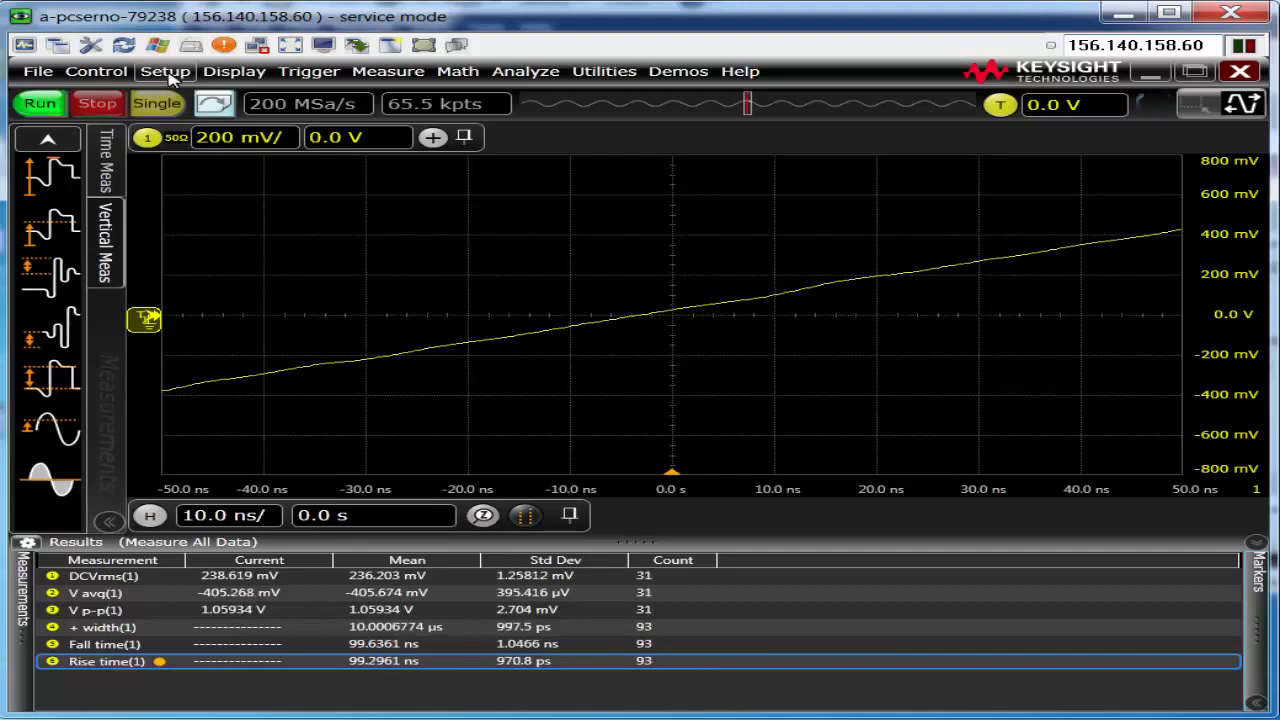
- Lower the analog memory depth to 32.768 kpts in Acquisition settings
left_click(164, 72)
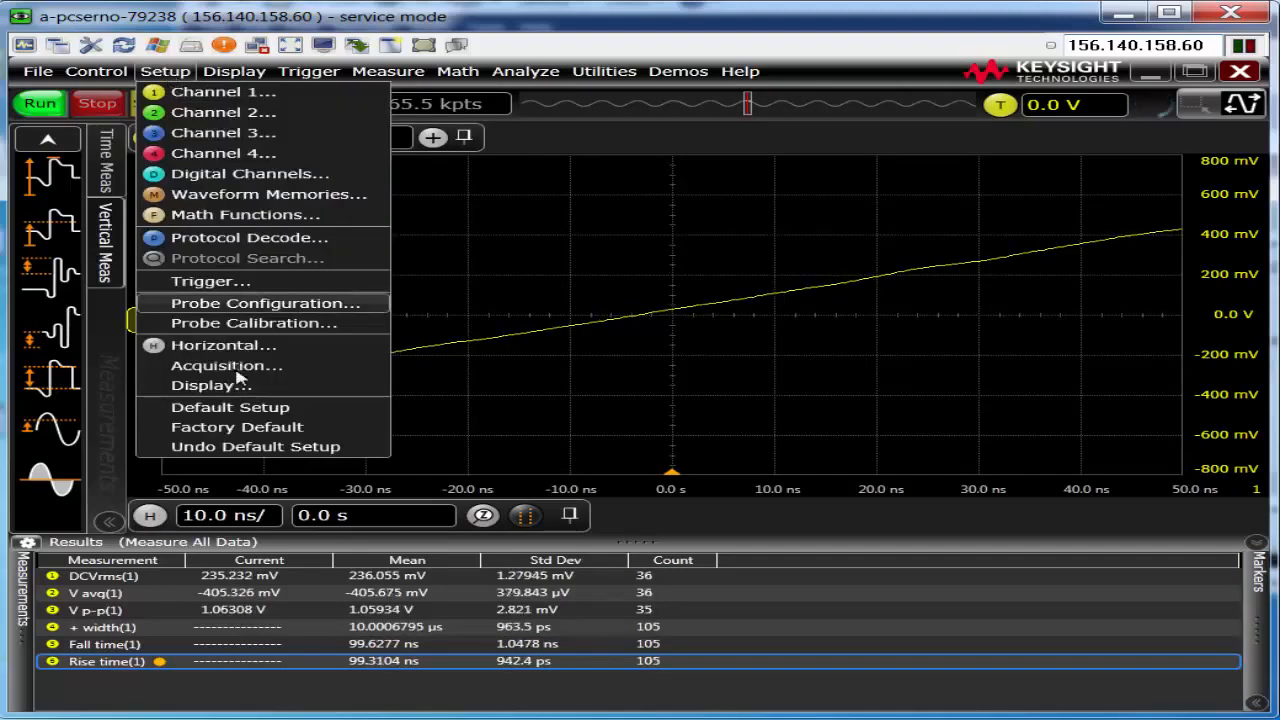
left_click(226, 364)
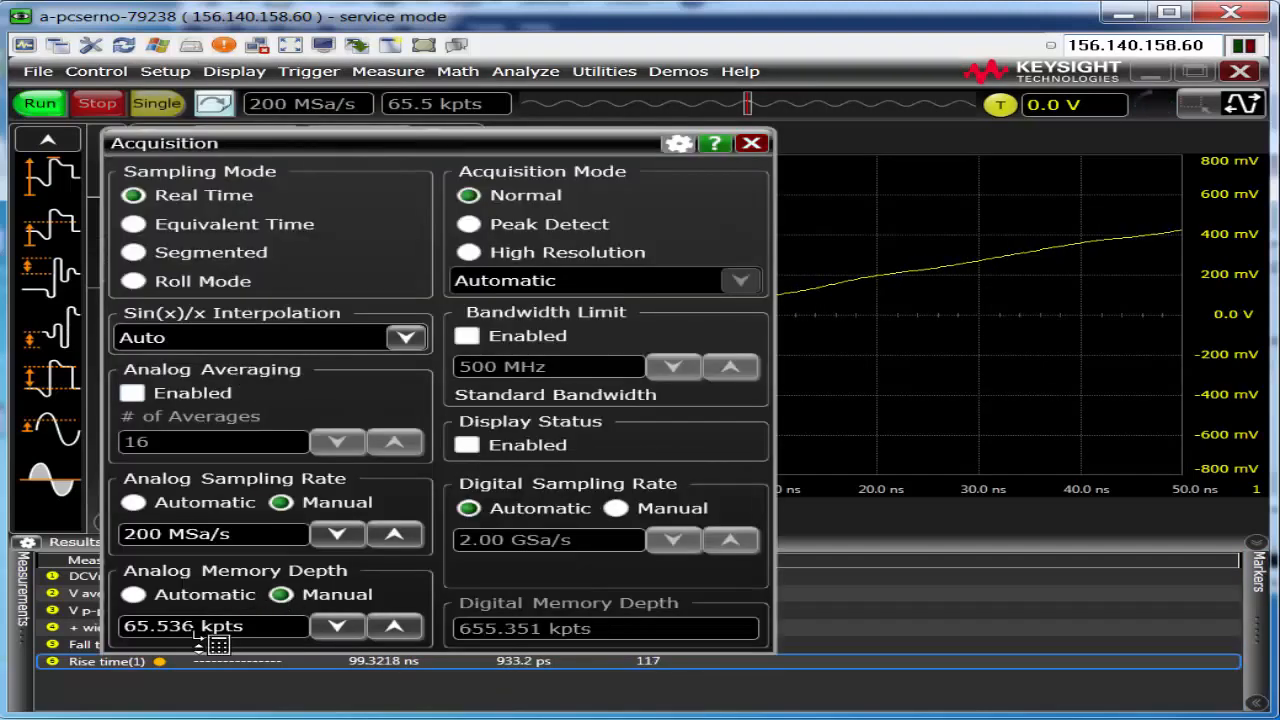
left_click(336, 626)
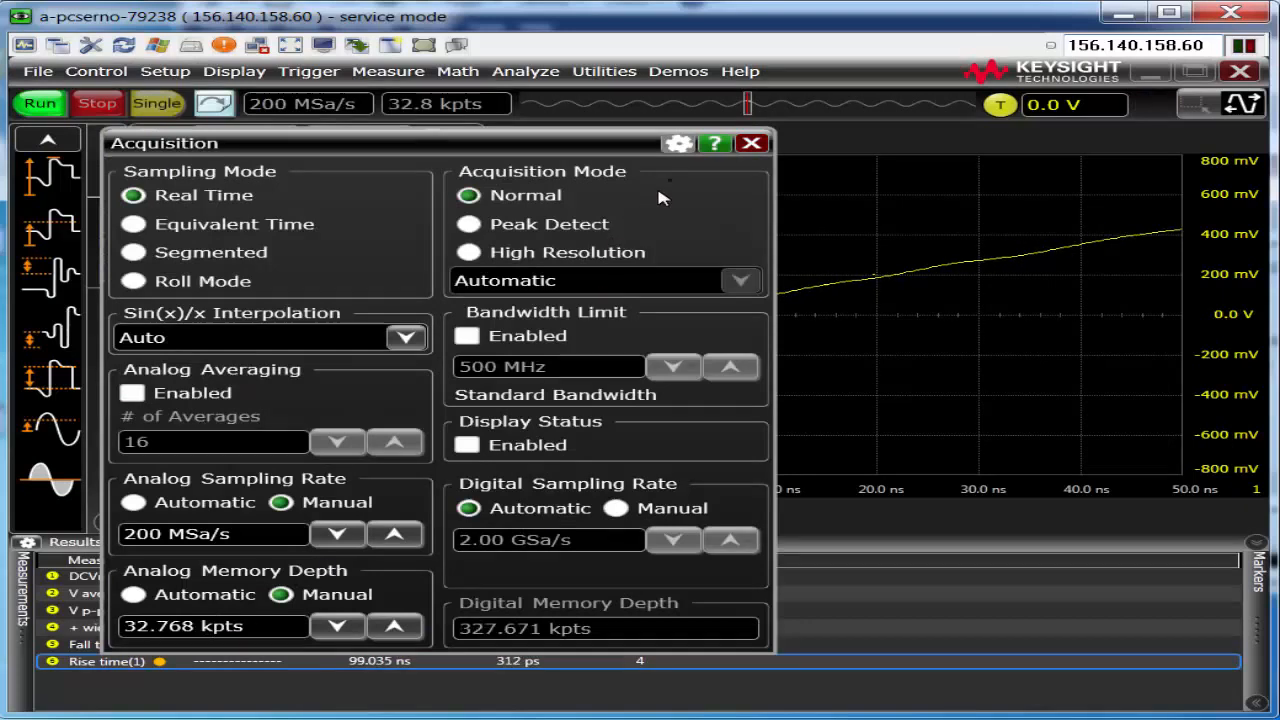
left_click(752, 144)
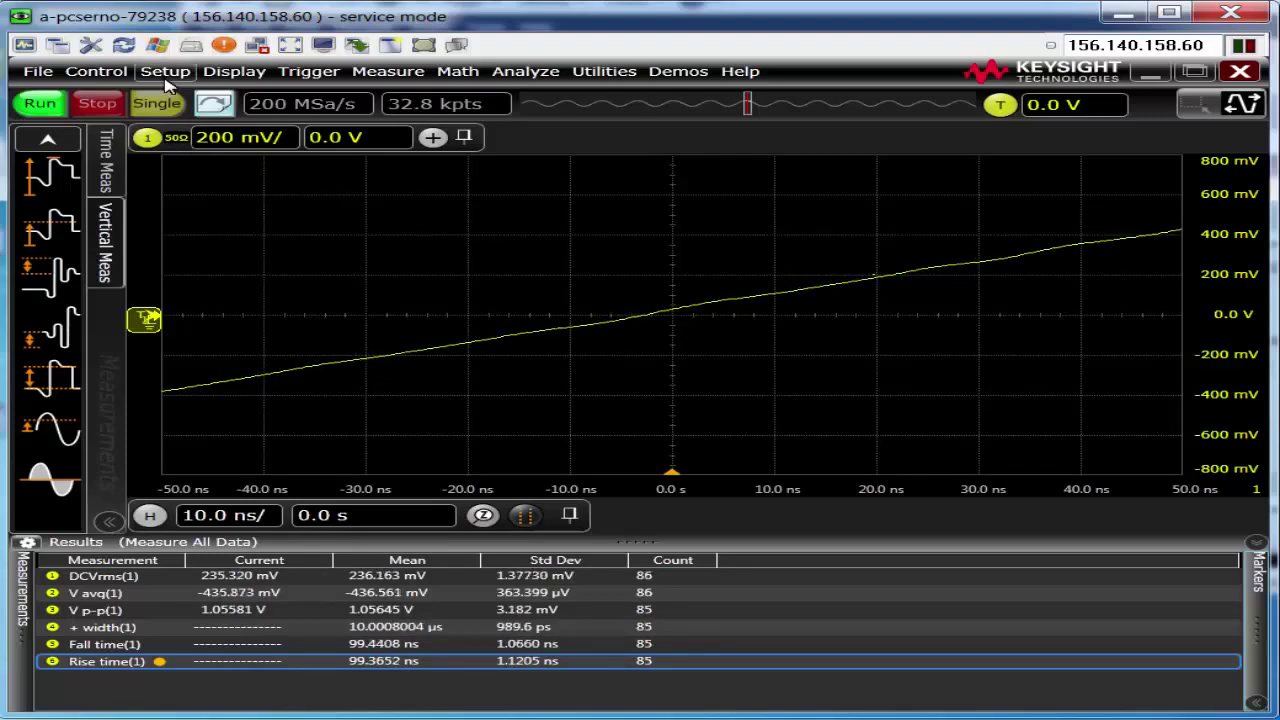
- Set Sin(x)/x Interpolation to Off in the Acquisition setup for faster updates
left_click(164, 72)
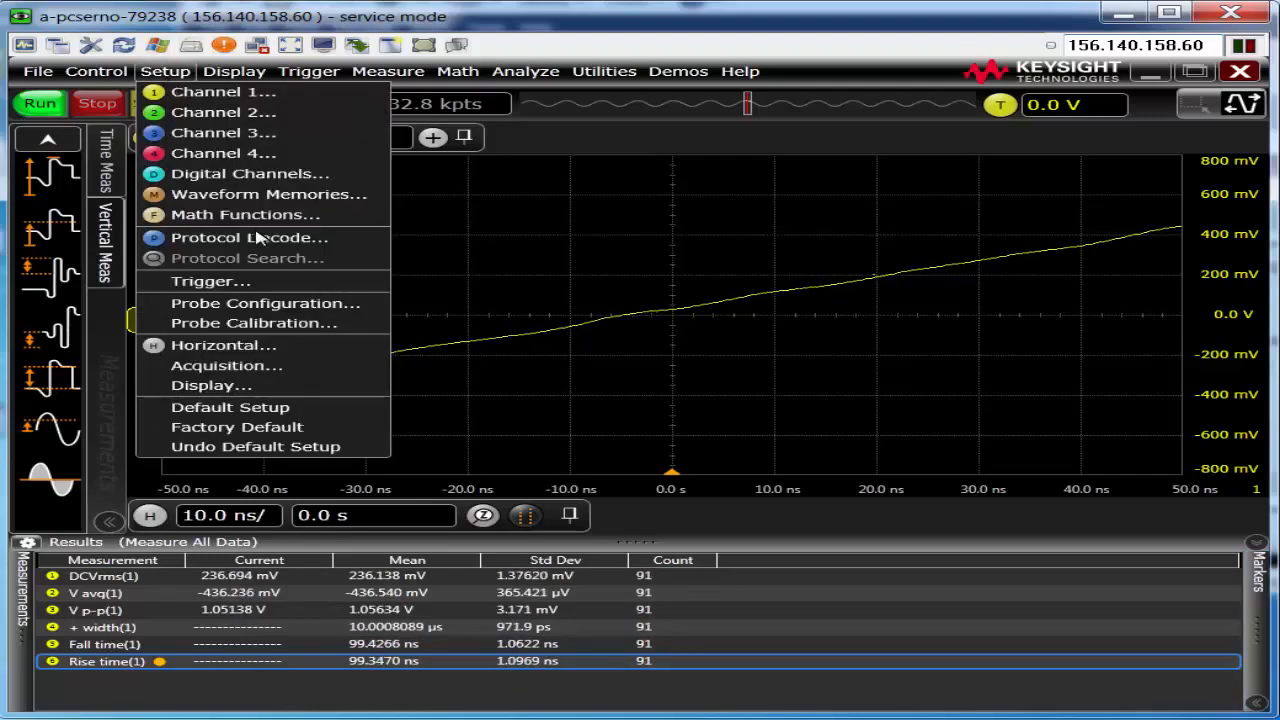
left_click(226, 364)
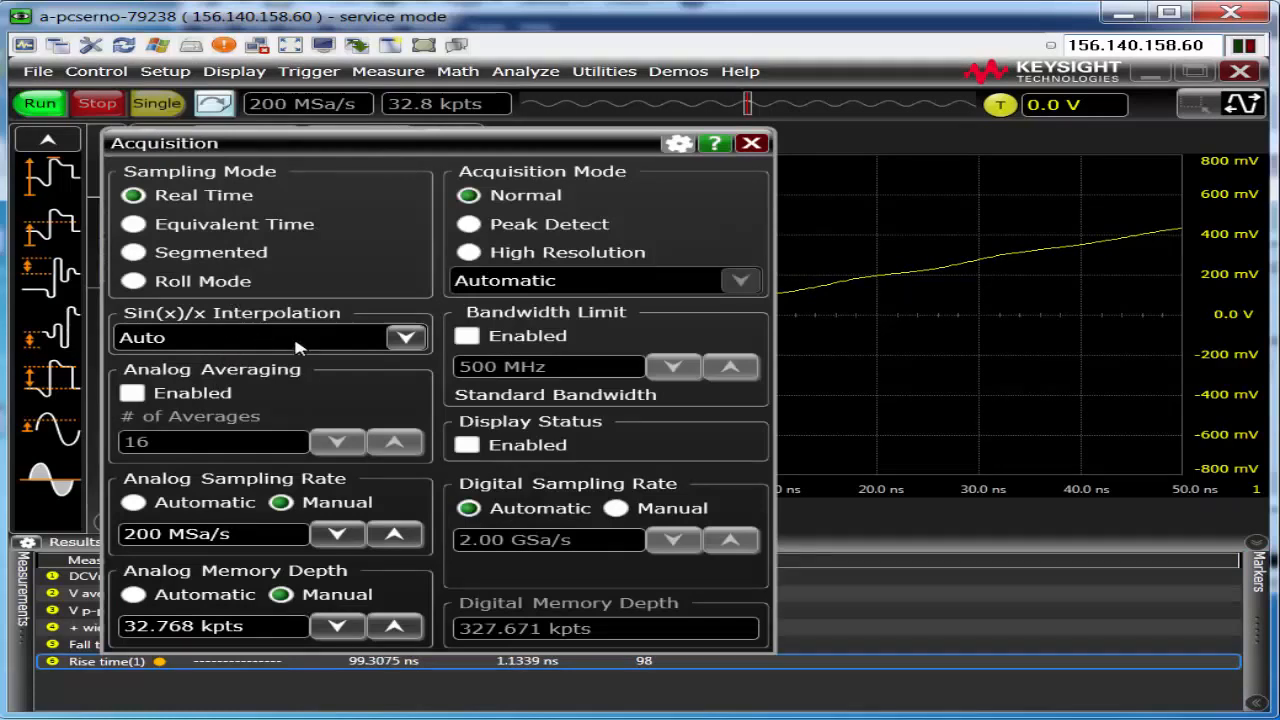
left_click(404, 336)
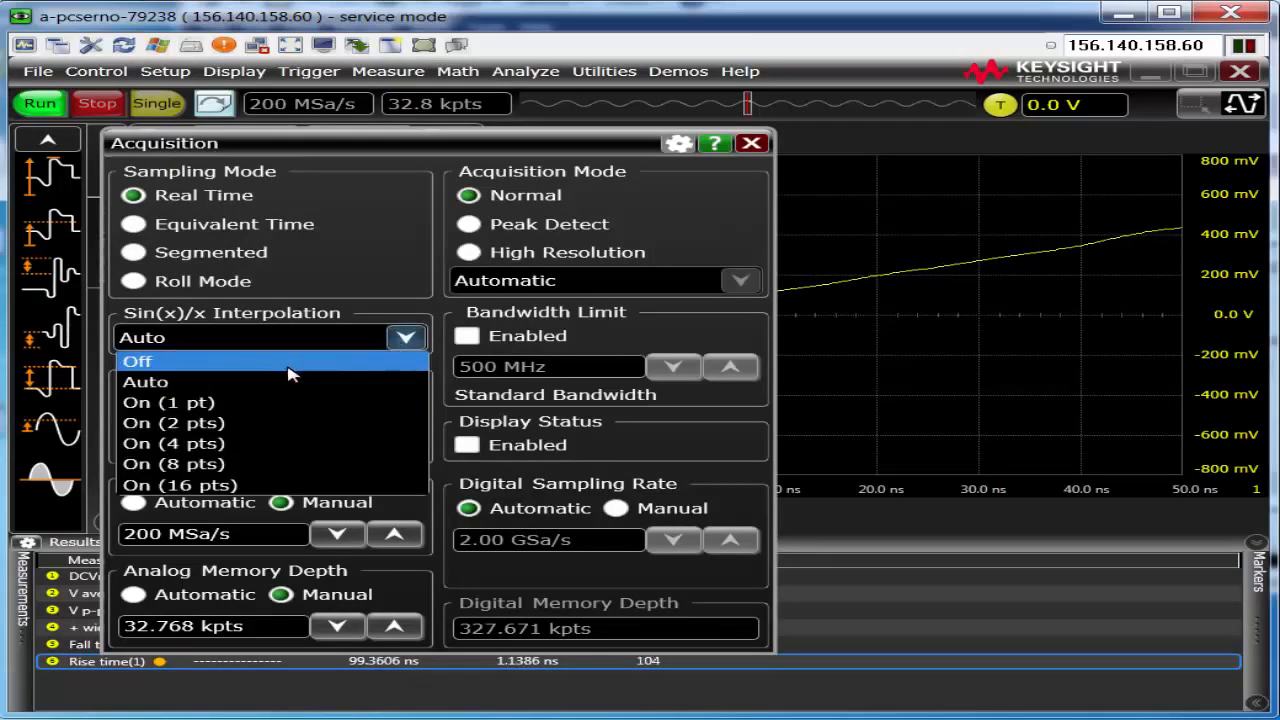
left_click(752, 144)
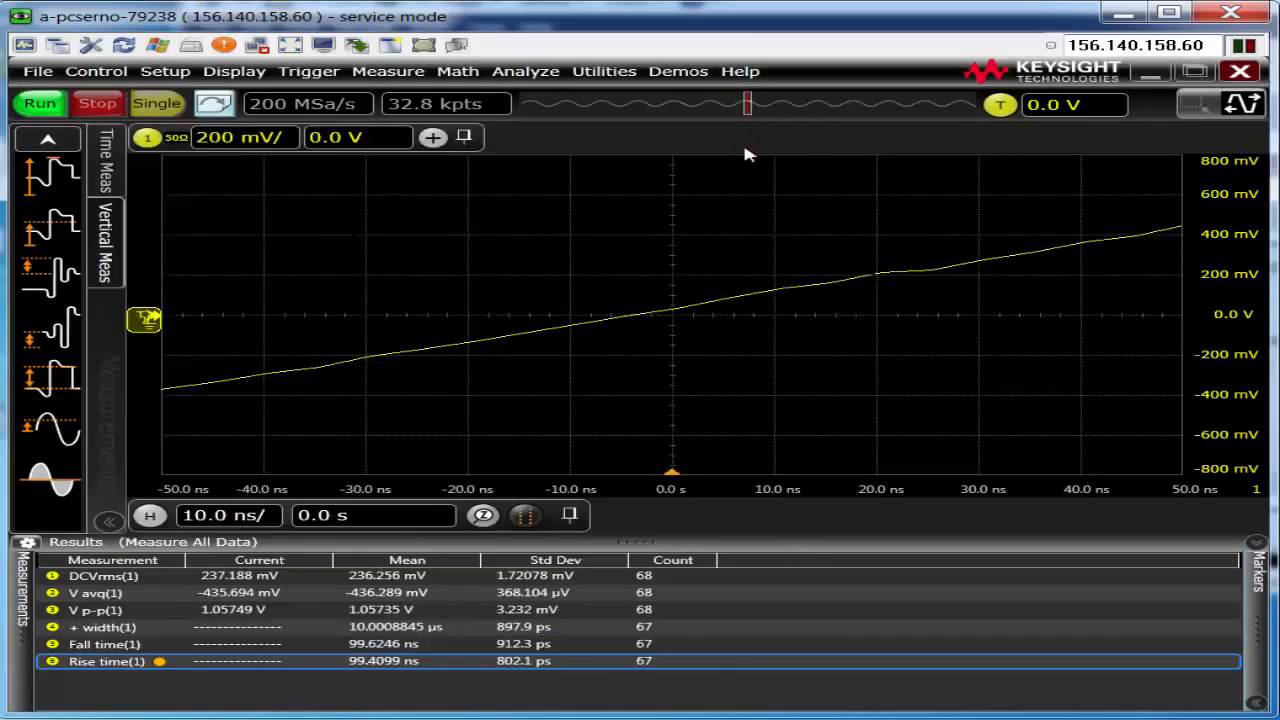